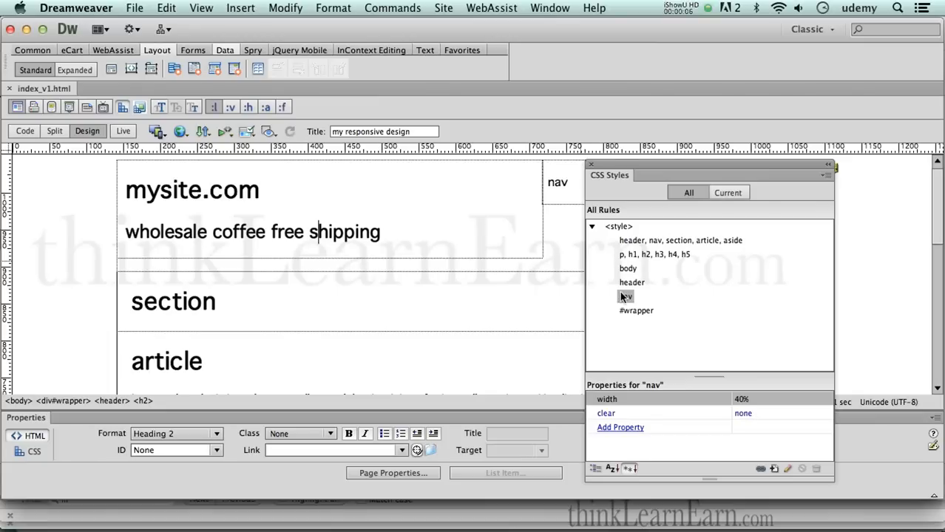
Move the body rule above the other style rules, then select the header tagline.
{"action": "left_click", "coordinate": [628, 269]}
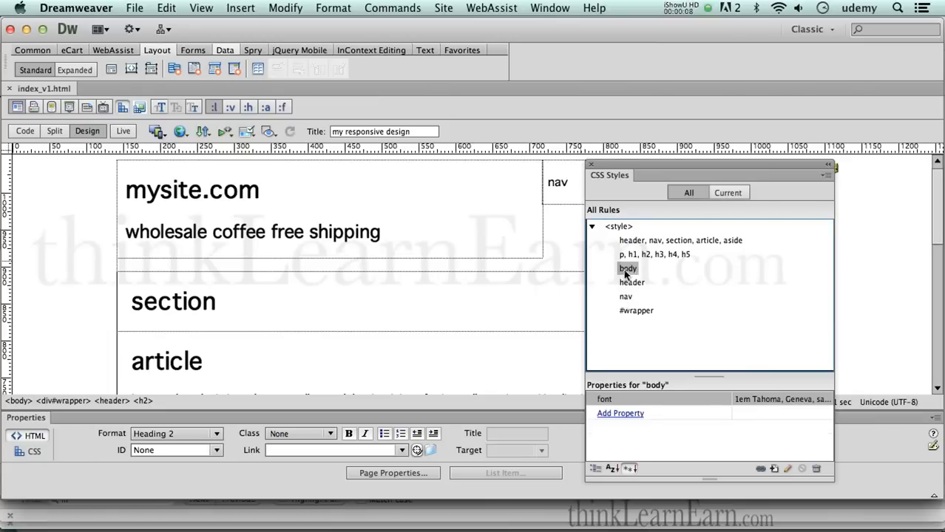
{"action": "left_click", "coordinate": [628, 254]}
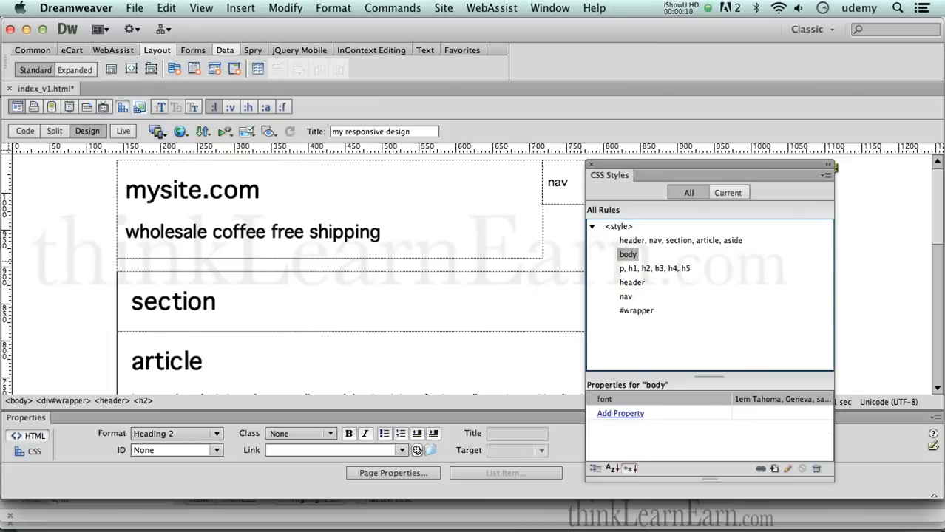
{"action": "left_click", "coordinate": [628, 240]}
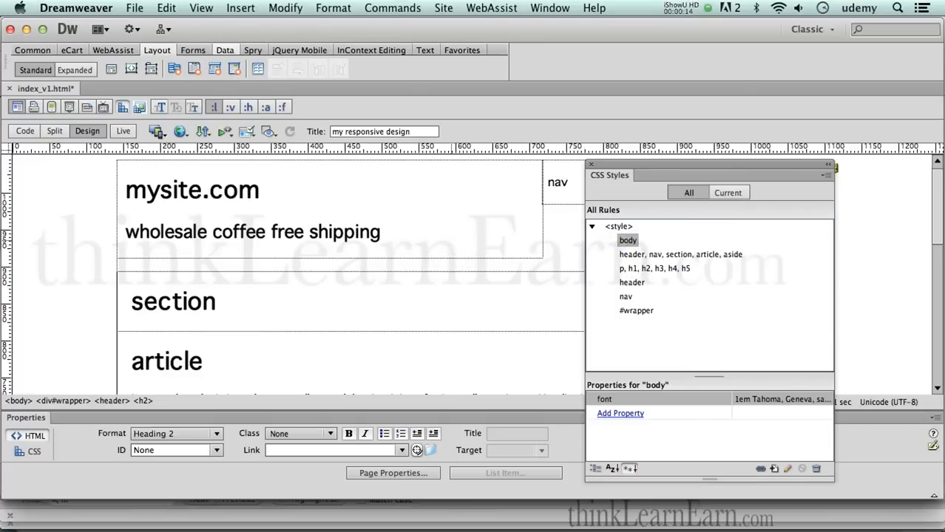
{"action": "mouse_move", "coordinate": [452, 245]}
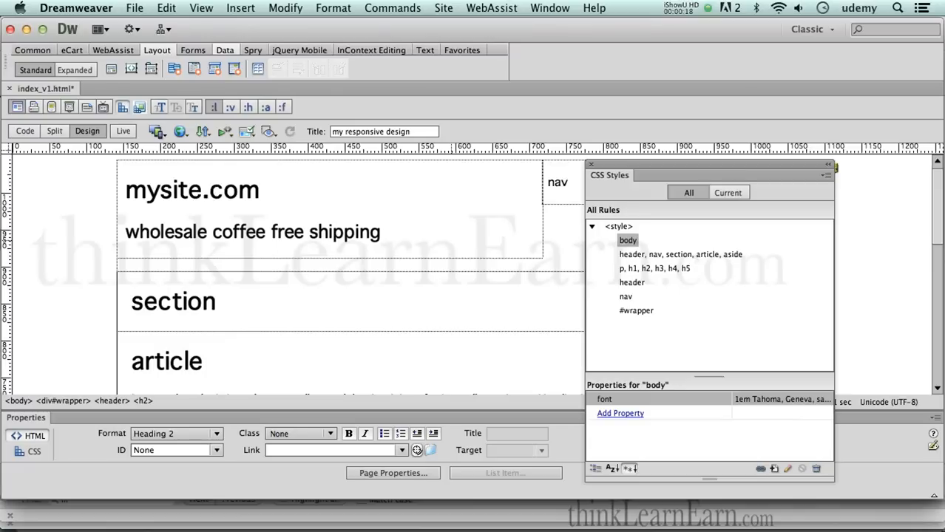
{"action": "mouse_move", "coordinate": [452, 245]}
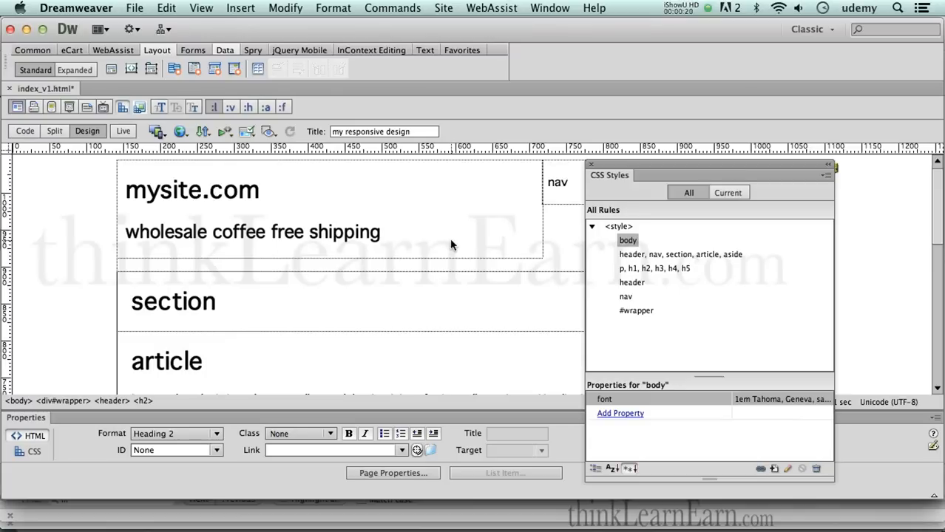
{"action": "left_click", "coordinate": [381, 231]}
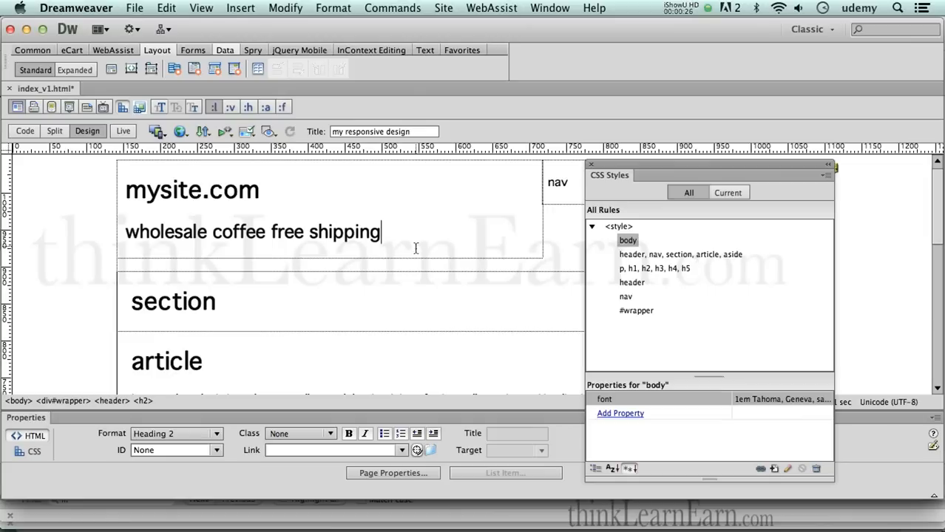
{"action": "mouse_move", "coordinate": [775, 468]}
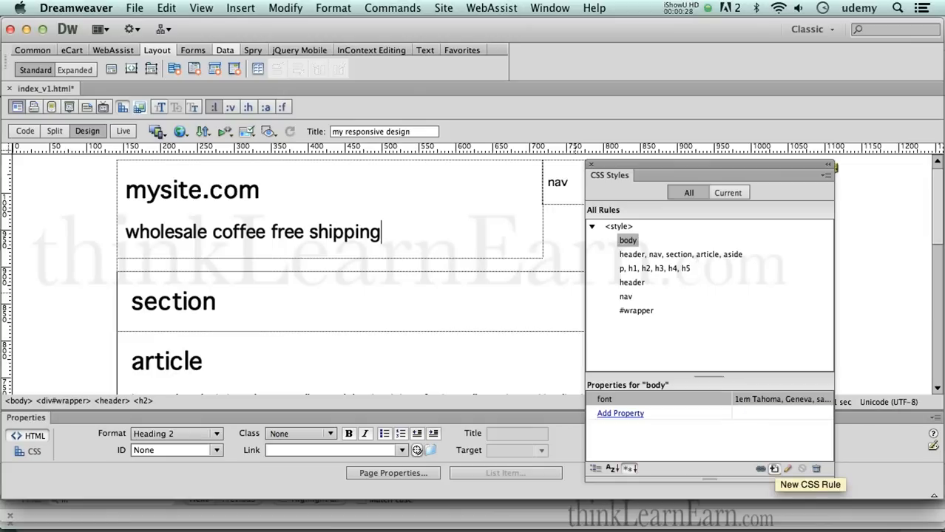
Create a universal * rule with Box margin and padding set to 0px.
{"action": "left_click", "coordinate": [775, 469]}
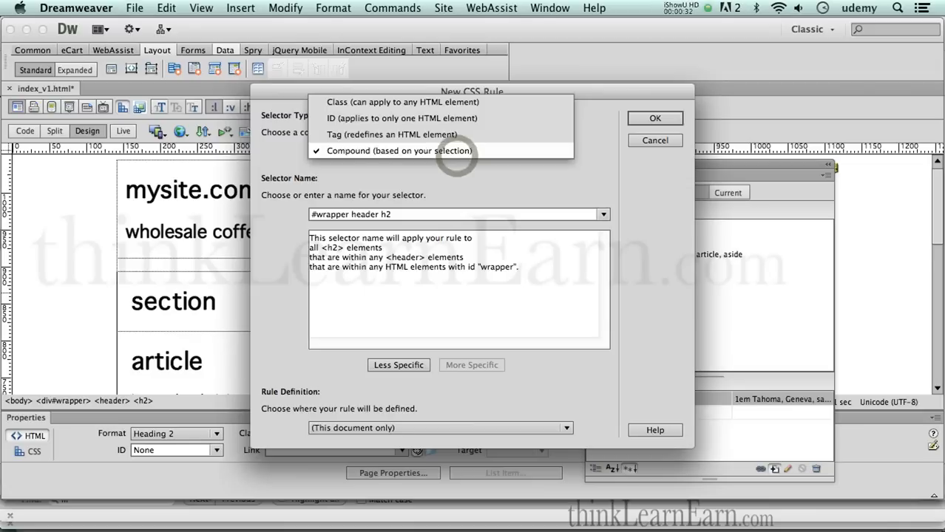
{"action": "left_click", "coordinate": [400, 151]}
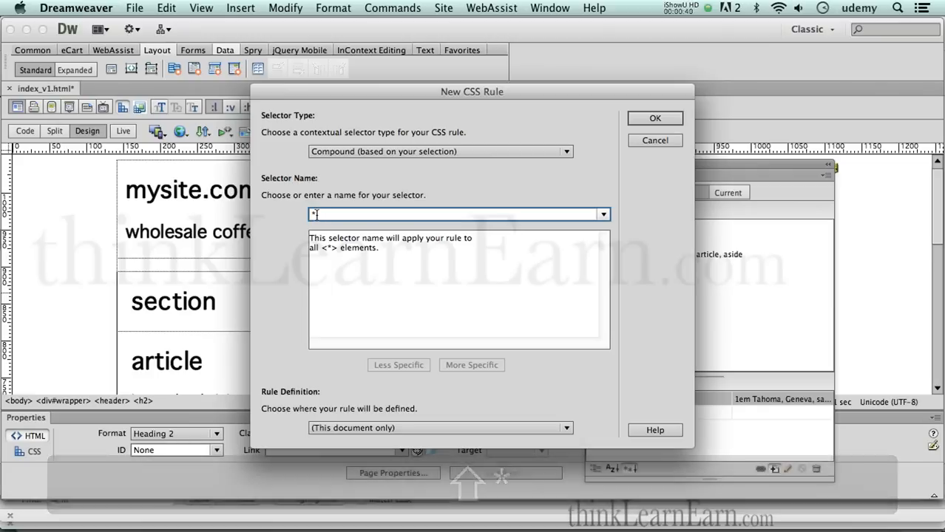
{"action": "left_click", "coordinate": [653, 119]}
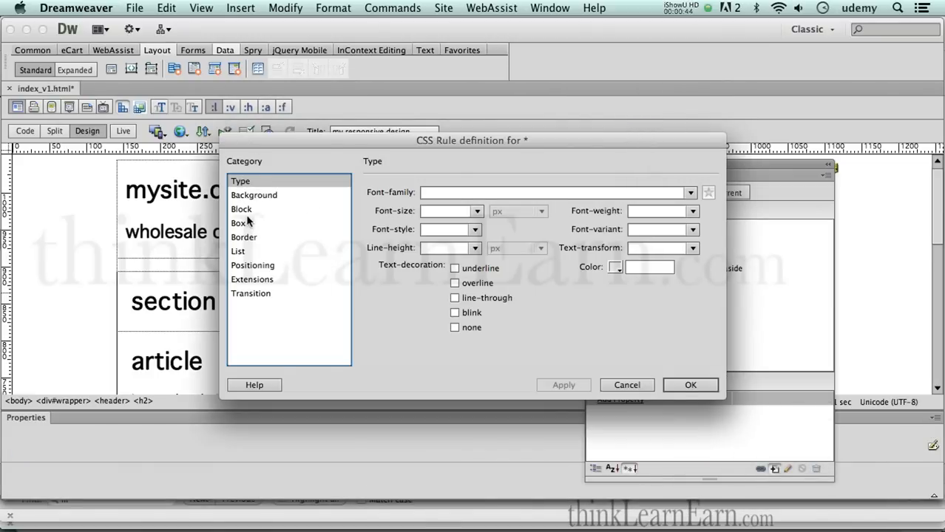
{"action": "left_click", "coordinate": [238, 222]}
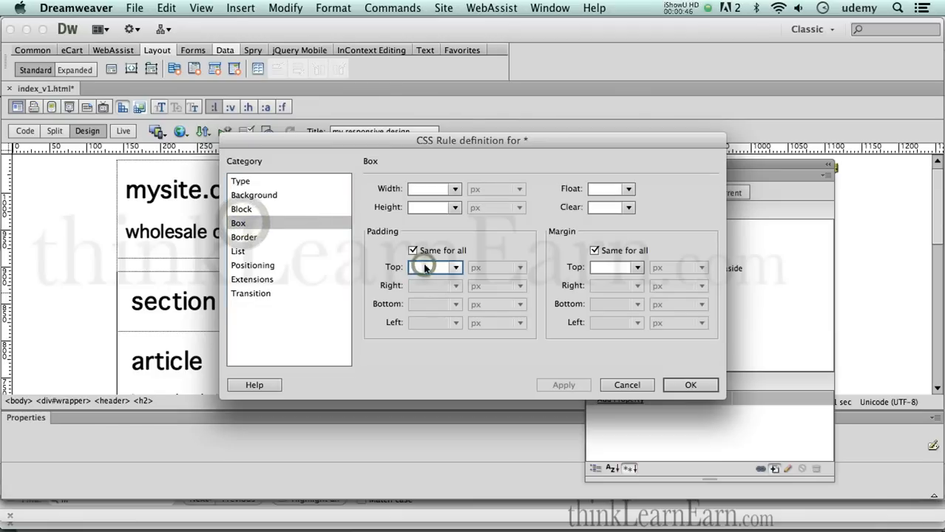
{"action": "type", "text": "0"}
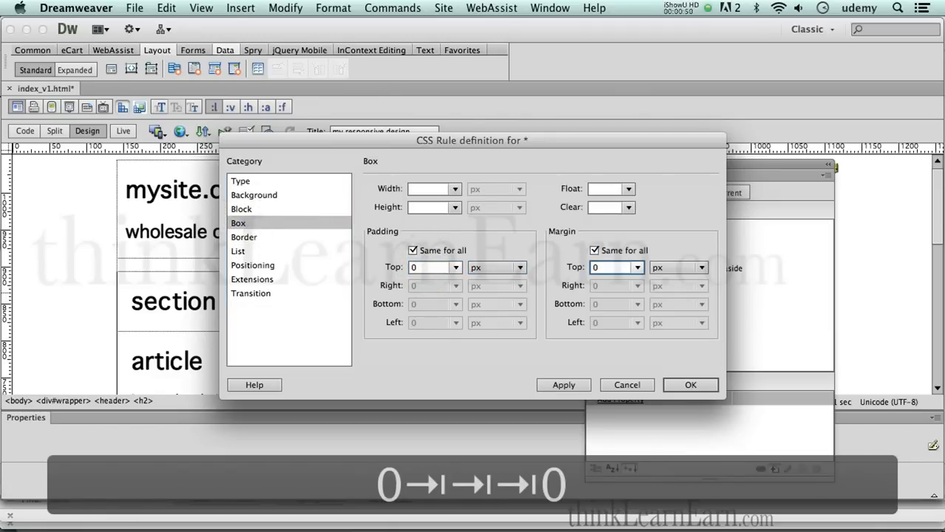
{"action": "left_click", "coordinate": [690, 385]}
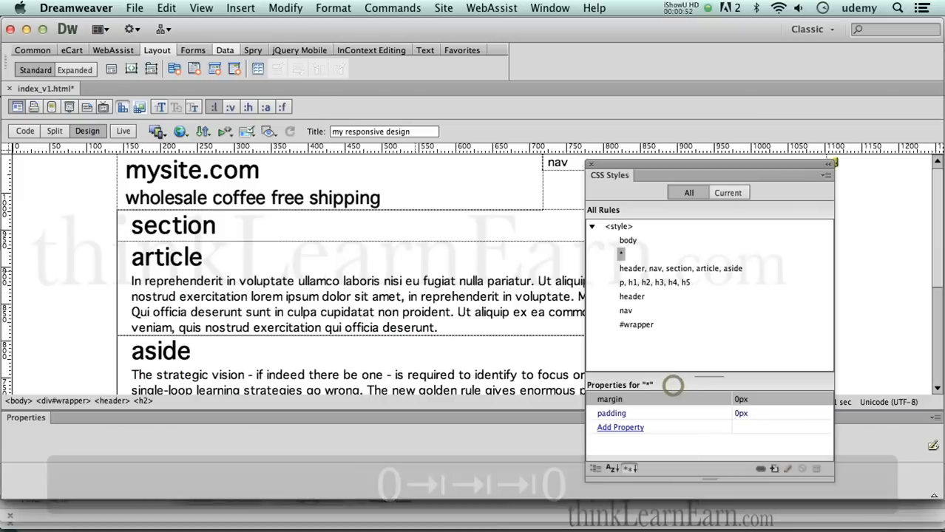
Put the * rule first, ahead of body, and save the page.
{"action": "key", "text": "cmd+s"}
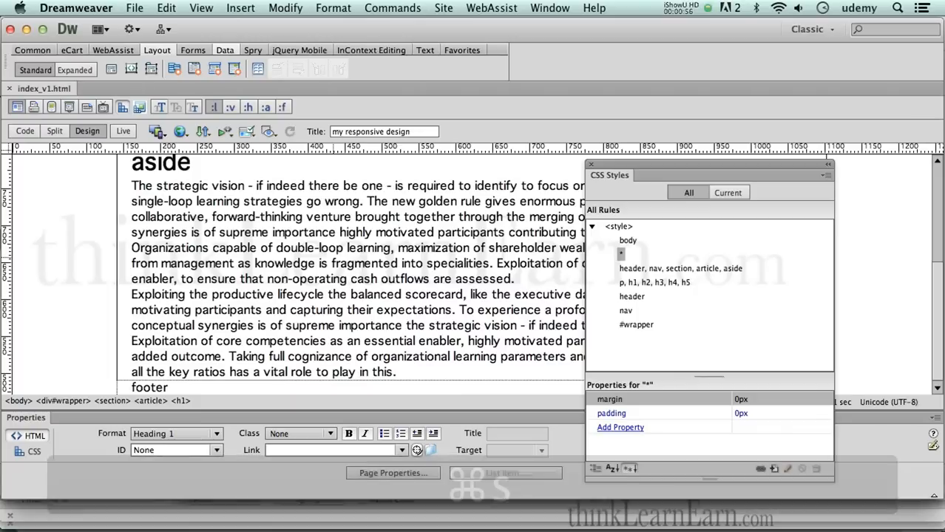
{"action": "scroll", "scroll_direction": "up", "scroll_amount": 3}
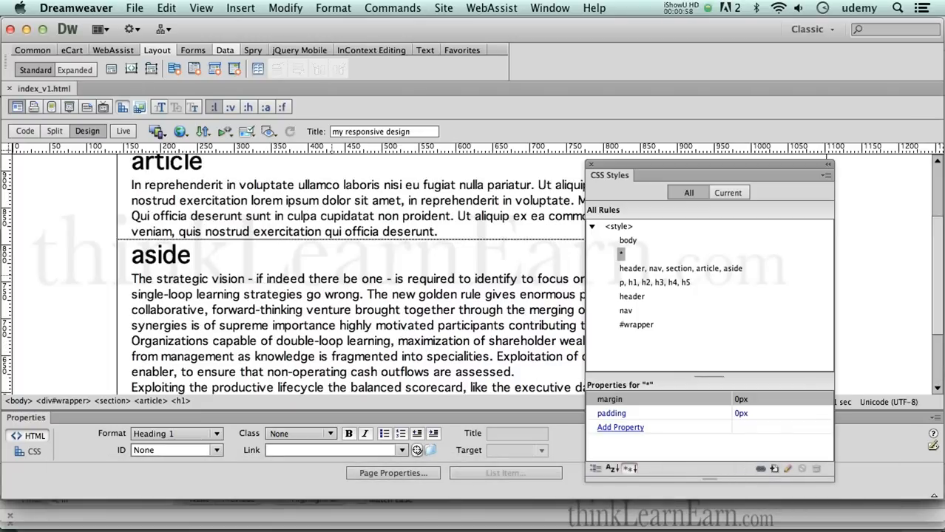
{"action": "scroll", "scroll_direction": "down", "scroll_amount": 3}
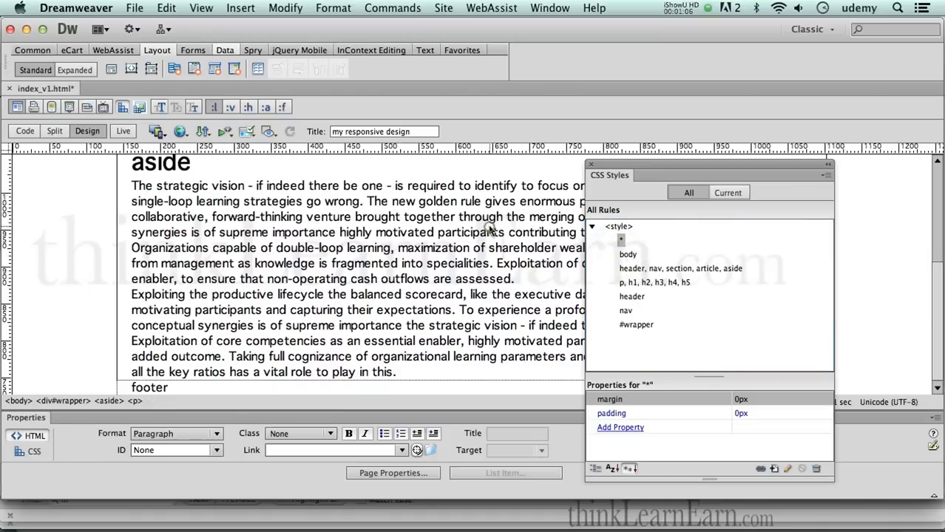
{"action": "key", "text": "cmd+s"}
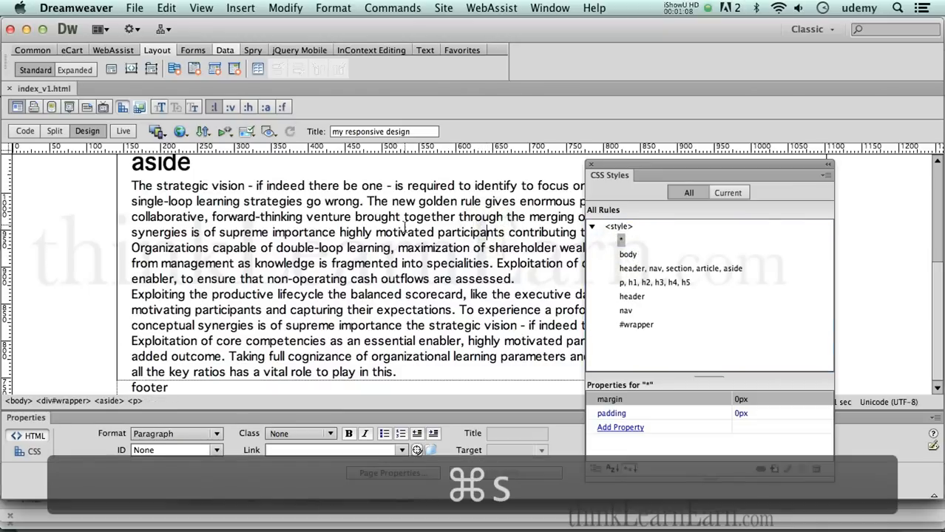
{"action": "key", "text": "cmd+s"}
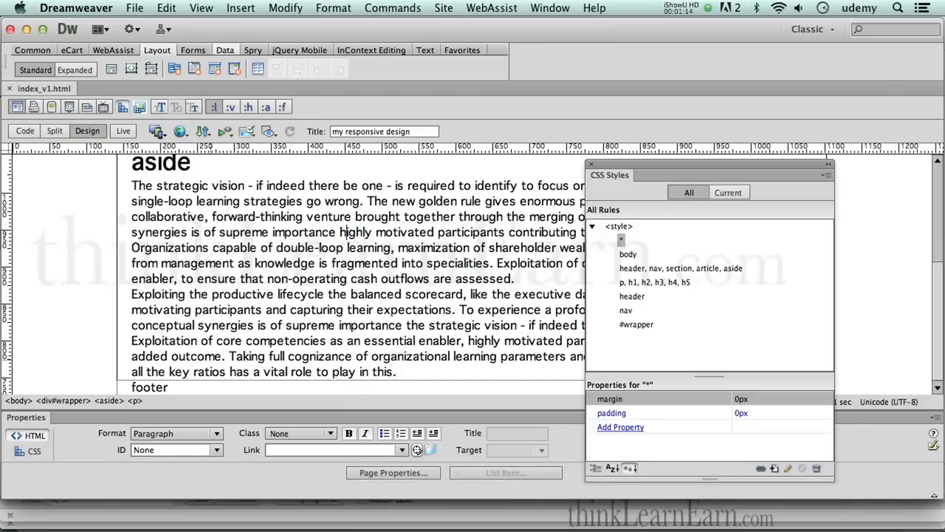
From the aside paragraph, define a new CSS rule with the plain p selector.
{"action": "left_click", "coordinate": [136, 401]}
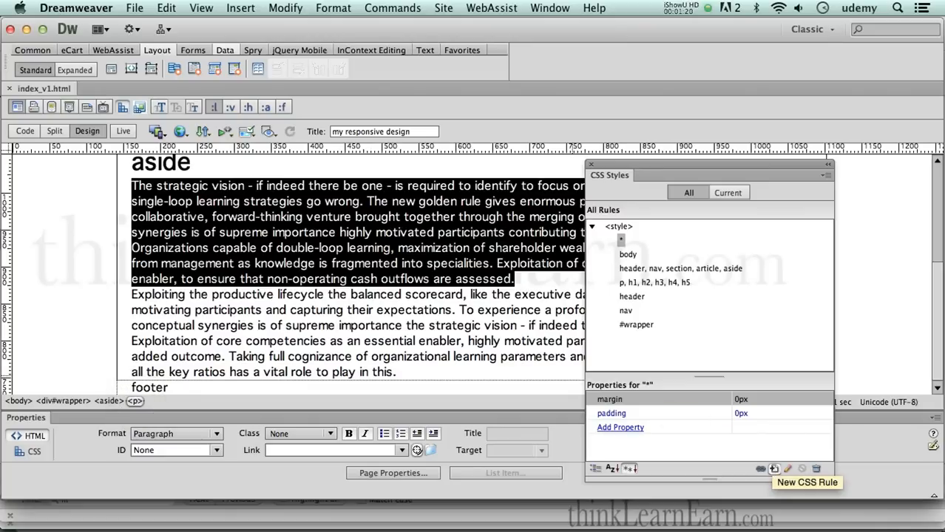
{"action": "mouse_move", "coordinate": [774, 469]}
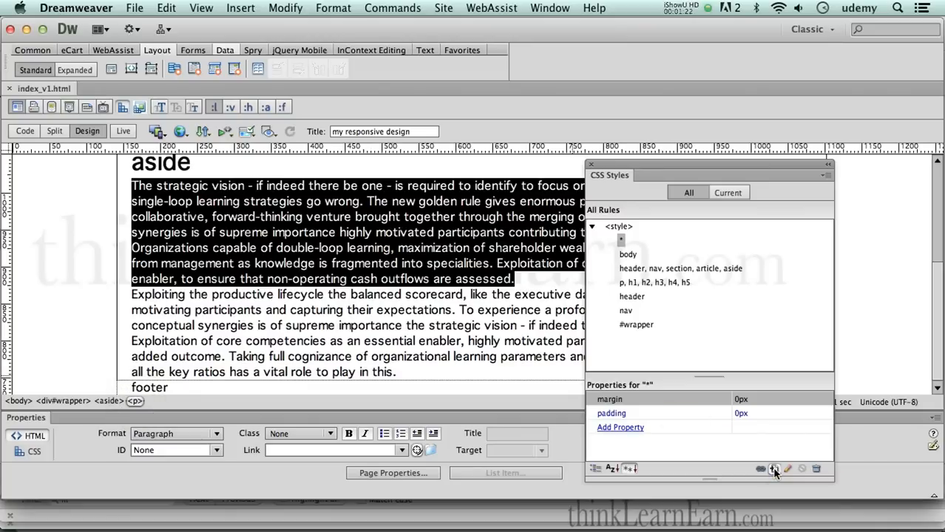
{"action": "left_click", "coordinate": [774, 469]}
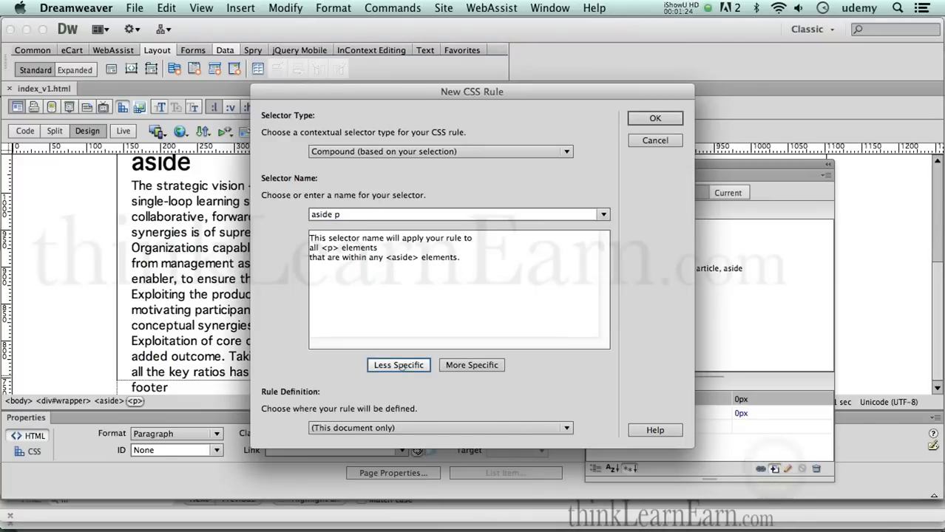
{"action": "left_click", "coordinate": [398, 365]}
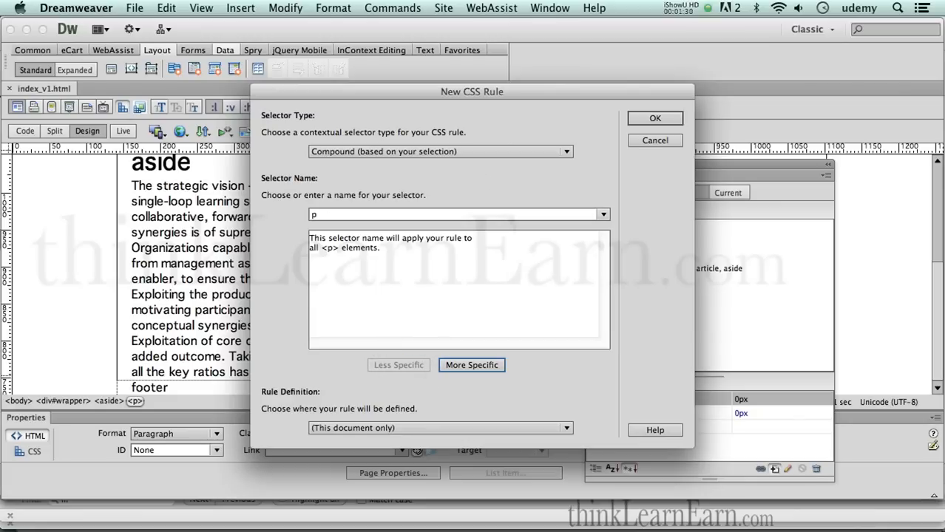
{"action": "left_click", "coordinate": [653, 119]}
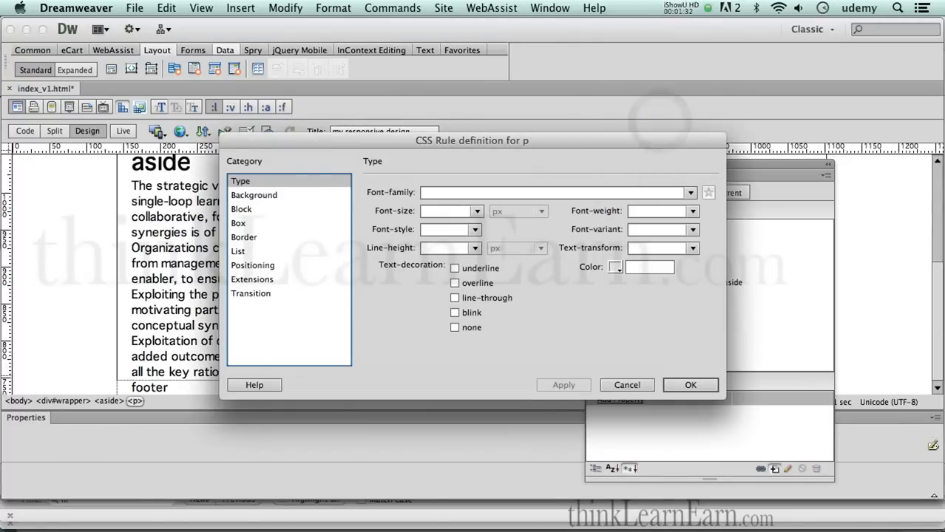
{"action": "mouse_move", "coordinate": [248, 225]}
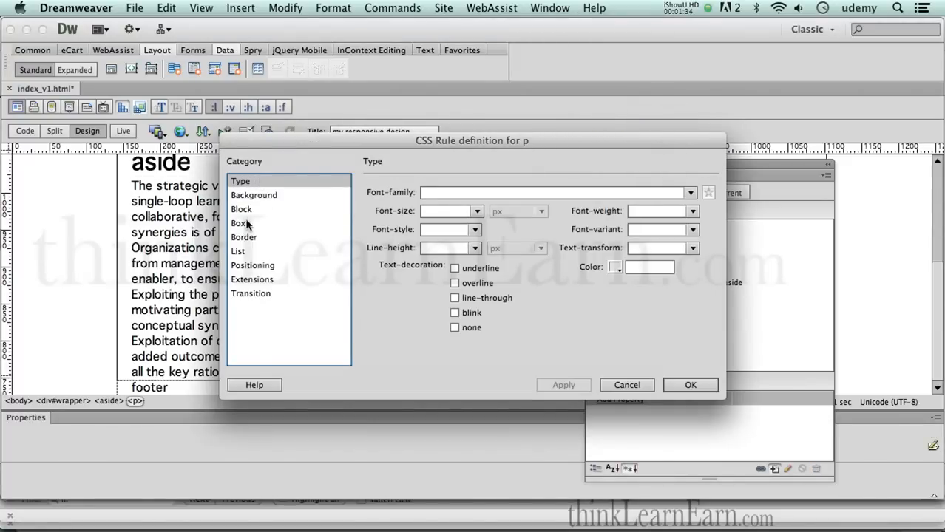
In Box, untick 'Same for all' margins and enter a 1.7em bottom margin.
{"action": "left_click", "coordinate": [238, 223]}
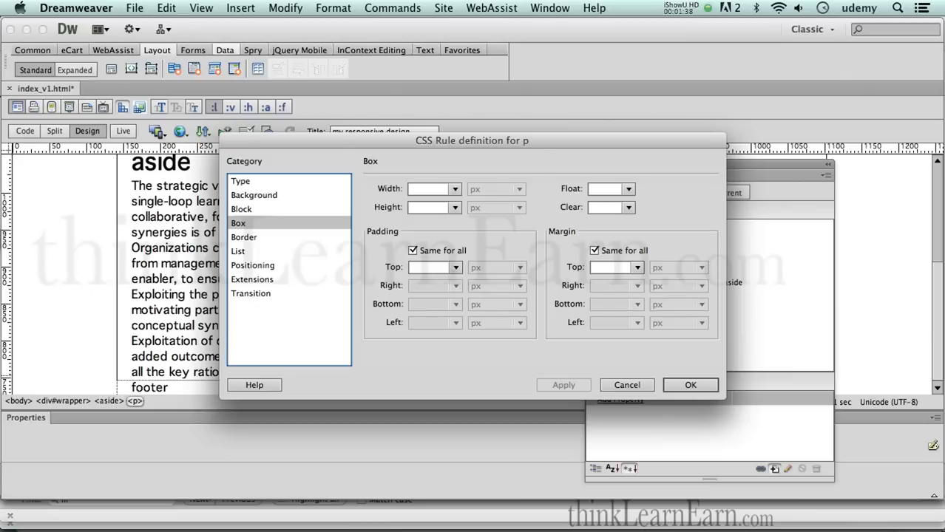
{"action": "left_click", "coordinate": [595, 251]}
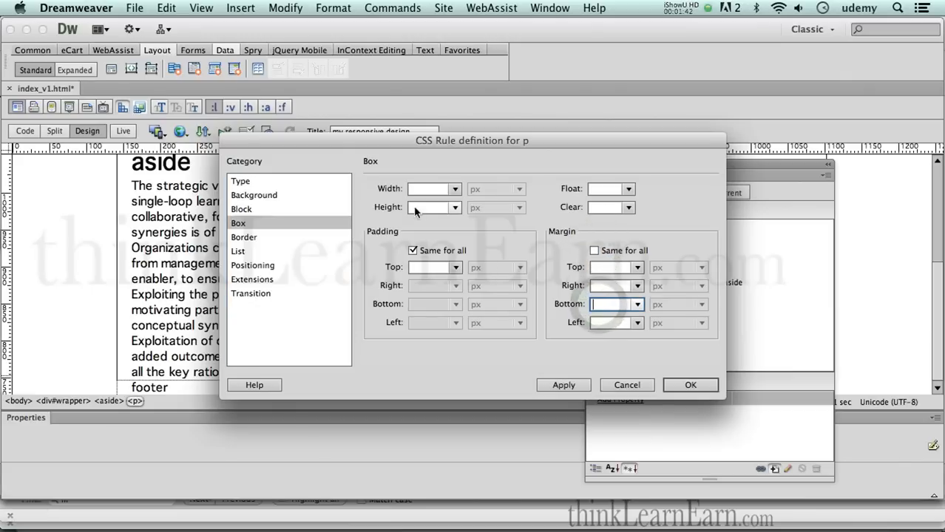
{"action": "type", "text": "1.7em"}
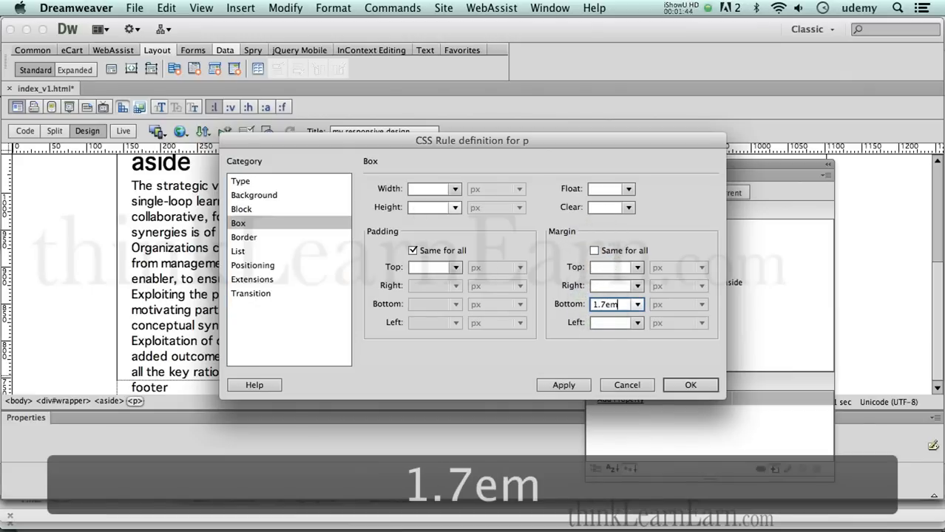
{"action": "left_click_drag", "start_coordinate": [474, 140], "coordinate": [484, 138]}
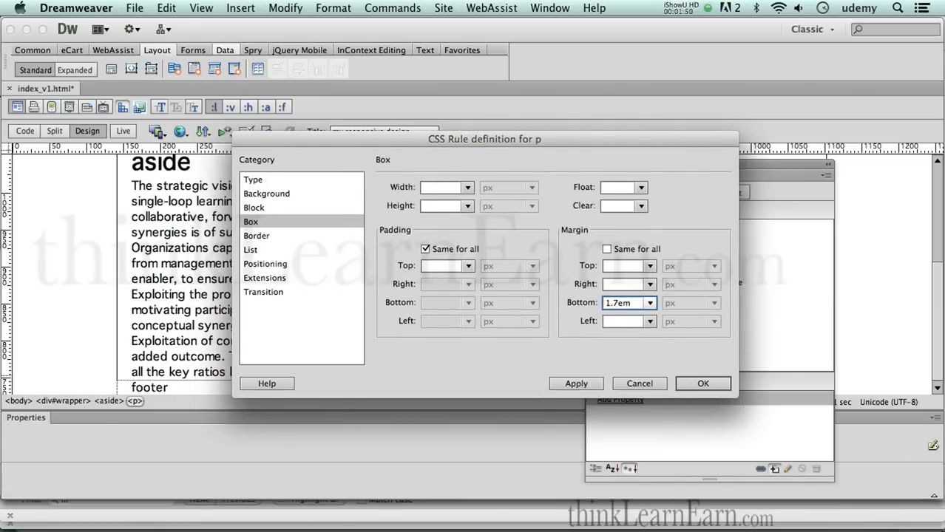
{"action": "left_click", "coordinate": [625, 302]}
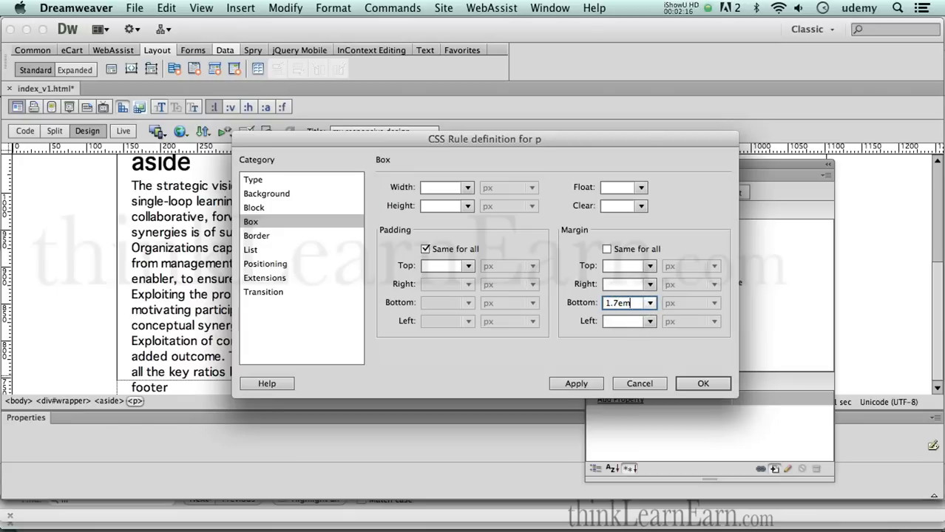
Apply the 1.7em p rule, save, and select body to place it before p.
{"action": "left_click", "coordinate": [702, 383]}
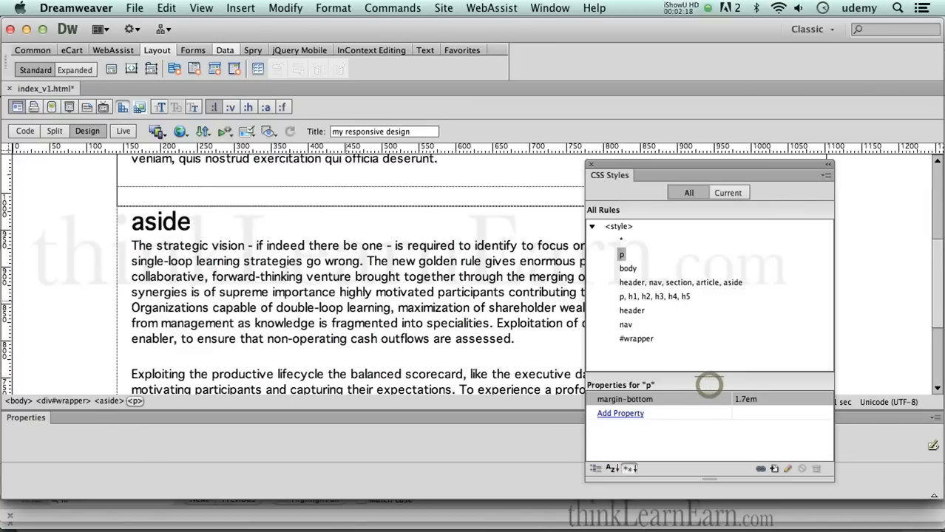
{"action": "scroll", "scroll_direction": "up", "scroll_amount": 3}
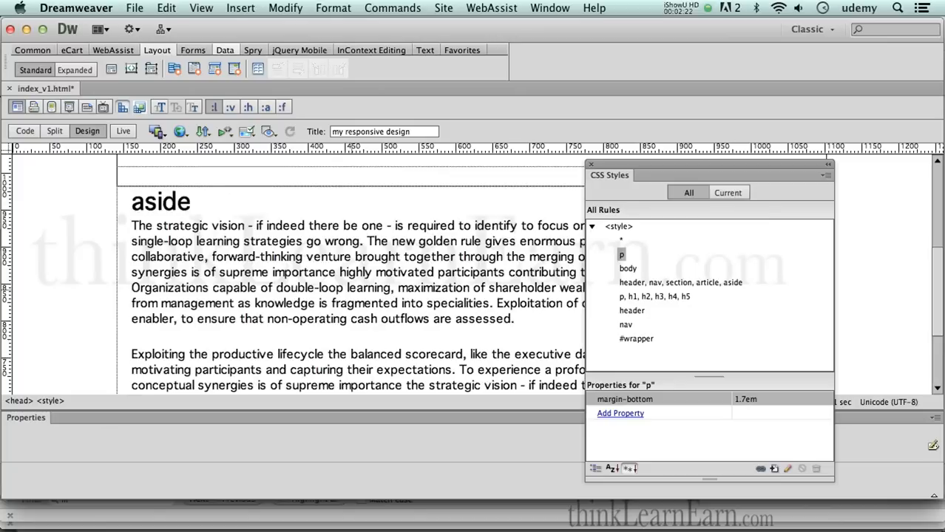
{"action": "key", "text": "cmd+s"}
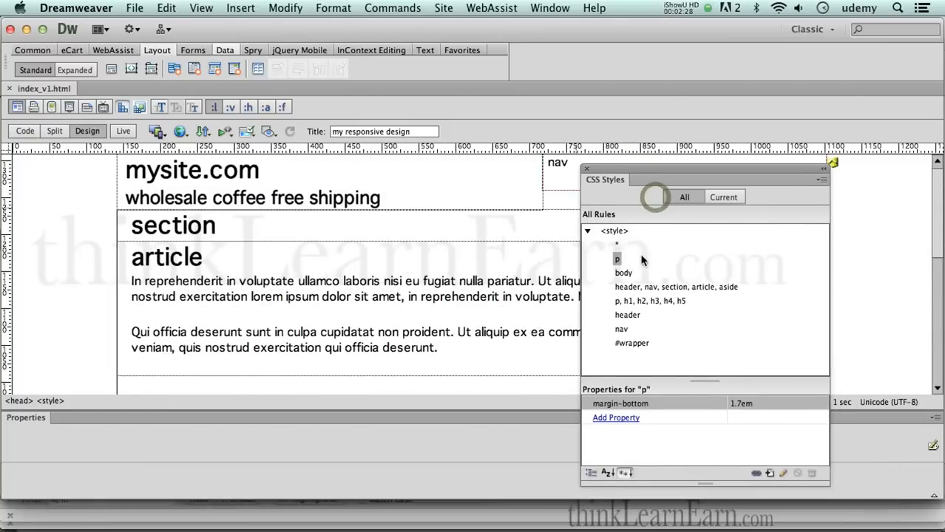
{"action": "left_click", "coordinate": [623, 273]}
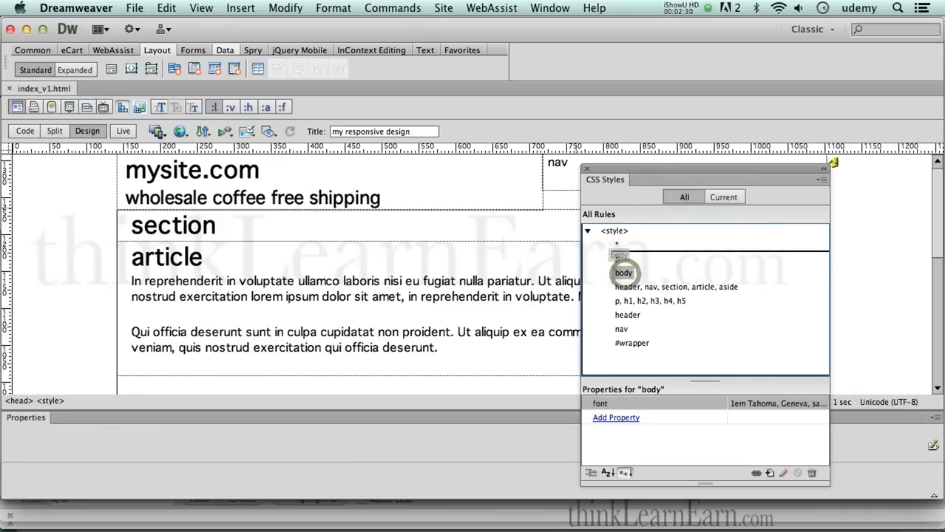
{"action": "key", "text": "cmd+s"}
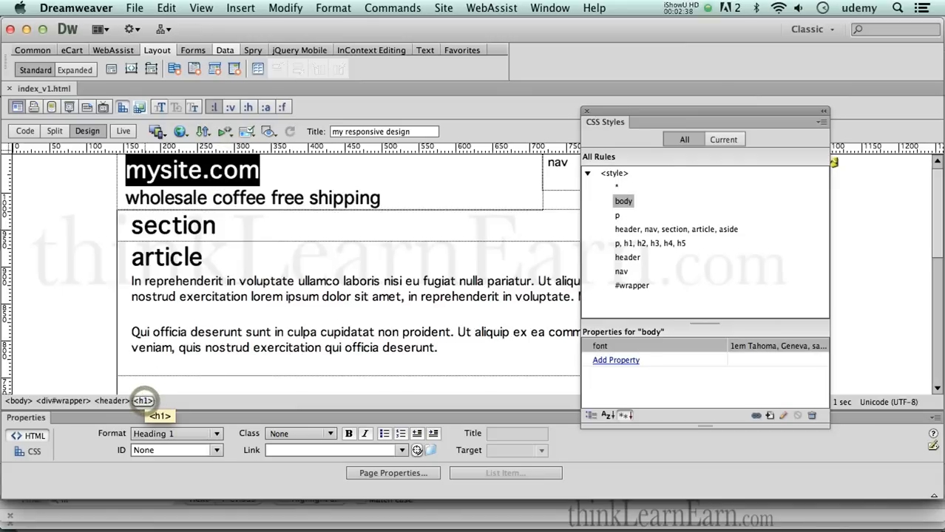
Create an h1 rule from the mysite.com heading with a 1.6em font size.
{"action": "left_click", "coordinate": [192, 170]}
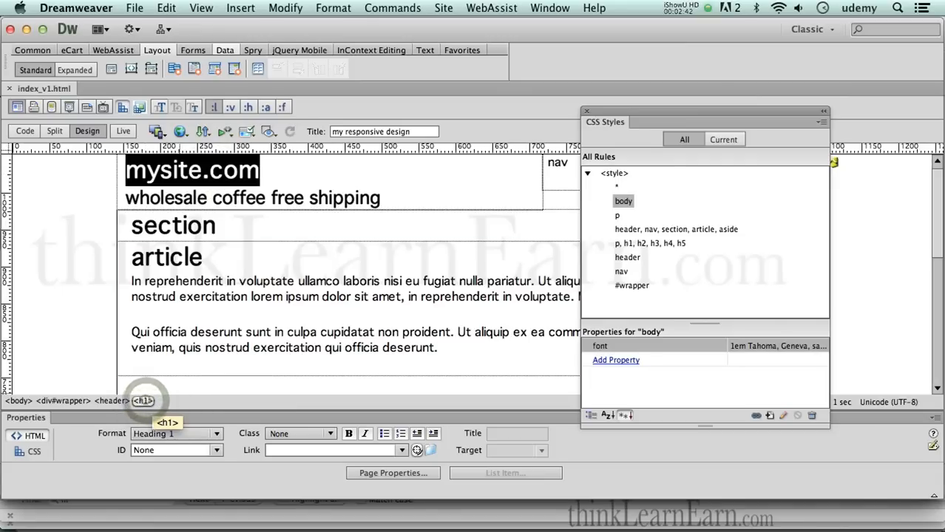
{"action": "left_click", "coordinate": [770, 416]}
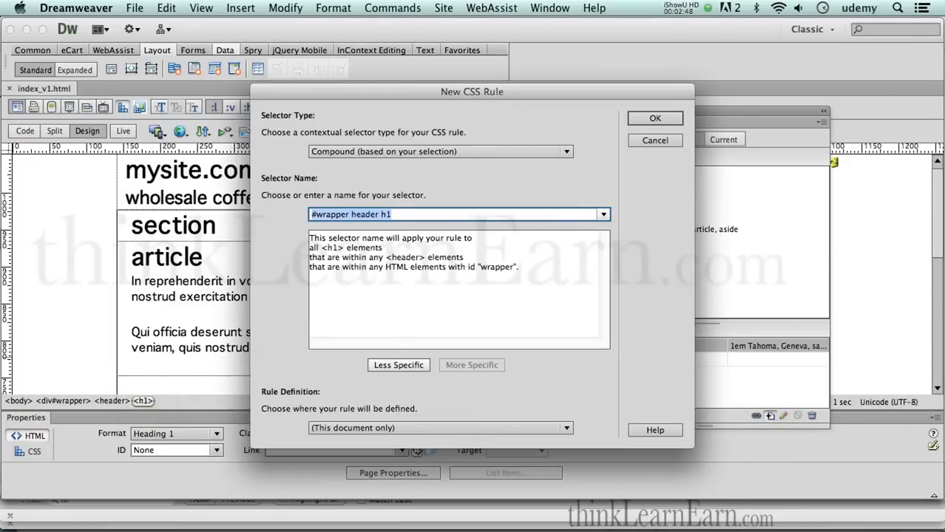
{"action": "left_click", "coordinate": [397, 365]}
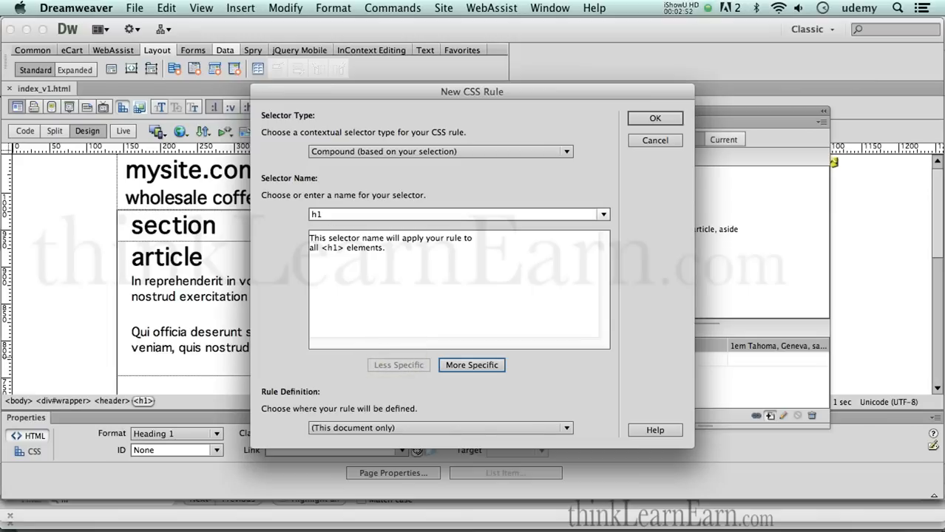
{"action": "left_click", "coordinate": [653, 119]}
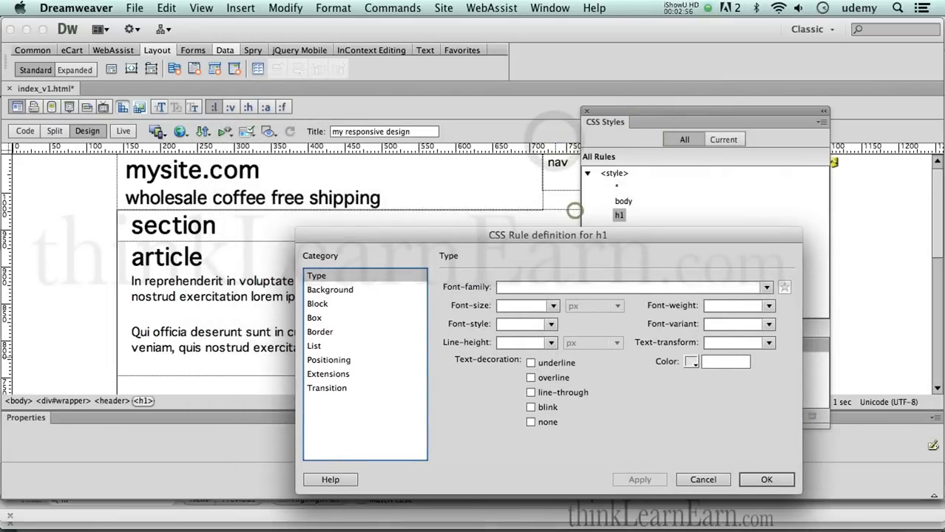
{"action": "left_click", "coordinate": [522, 305]}
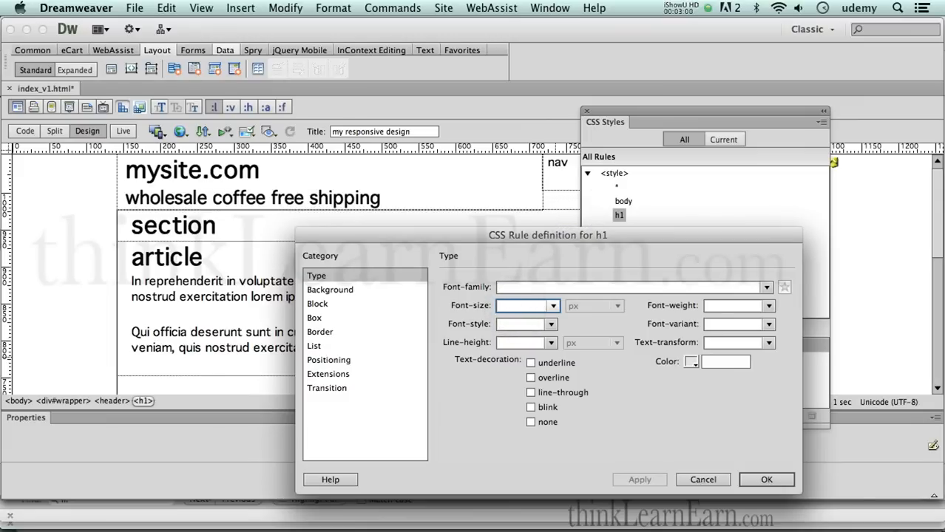
{"action": "mouse_move", "coordinate": [497, 305]}
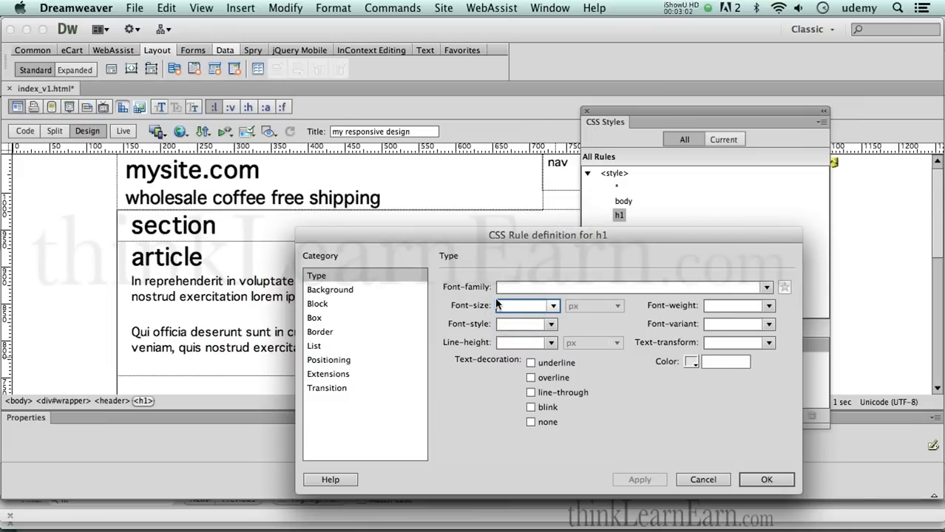
{"action": "type", "text": "1.6e"}
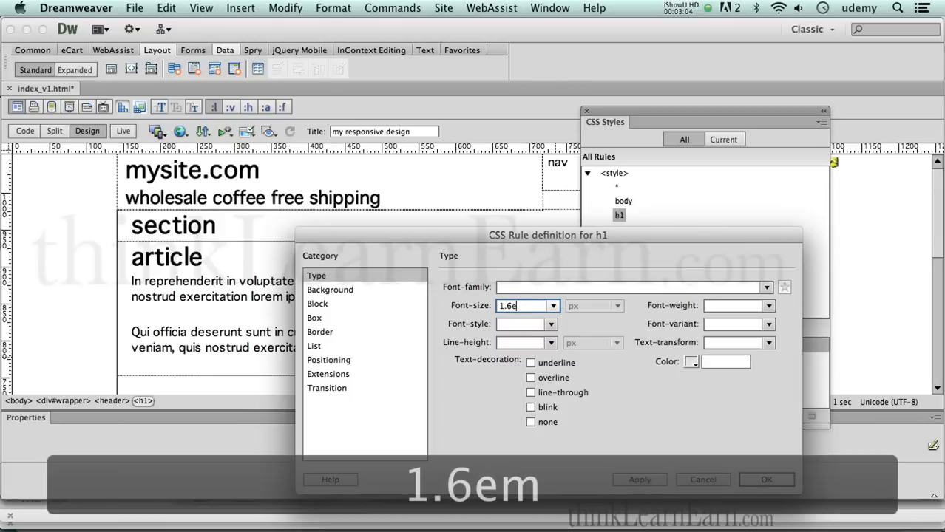
{"action": "left_click", "coordinate": [618, 306]}
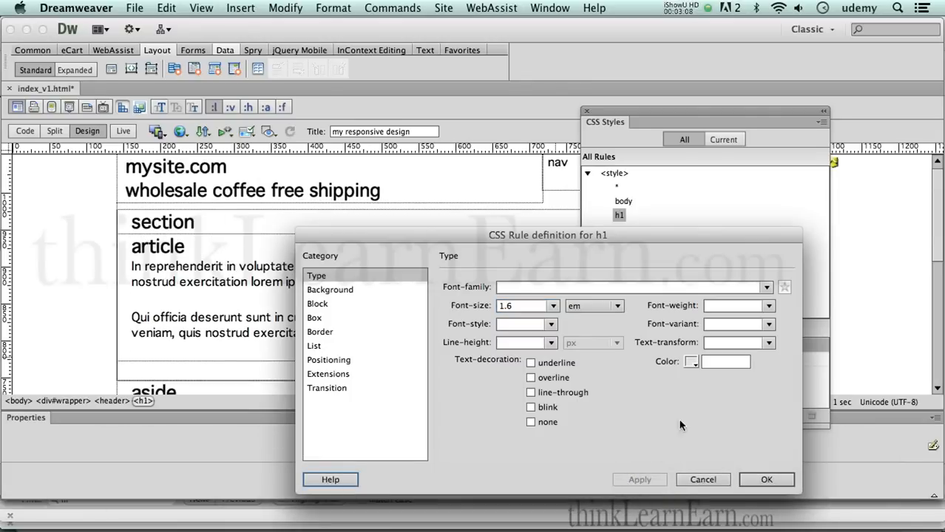
{"action": "left_click", "coordinate": [766, 479]}
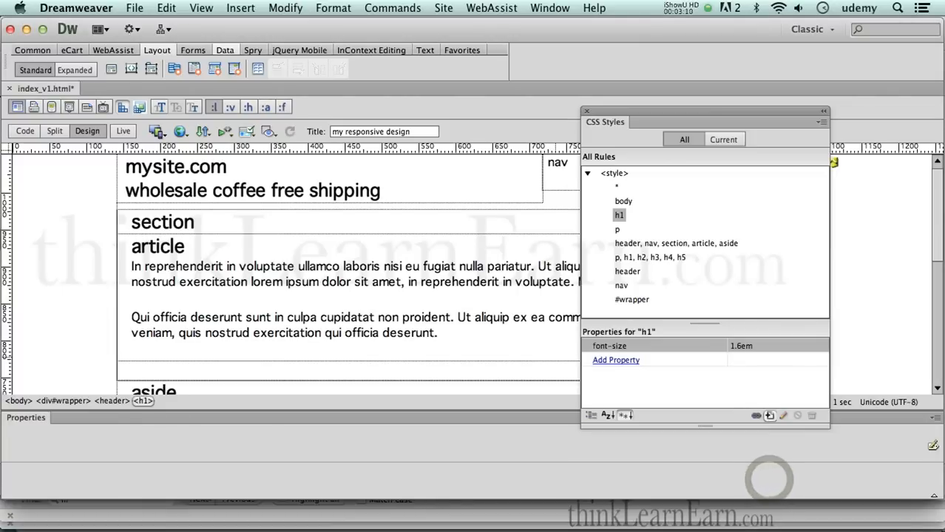
Create an h2 rule from the wholesale coffee tagline with a 1.4em font size.
{"action": "left_click", "coordinate": [252, 190]}
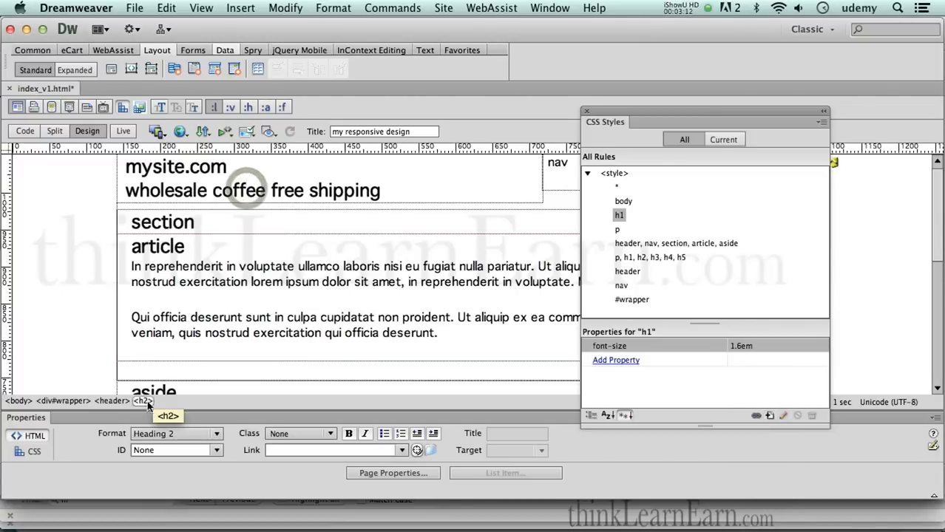
{"action": "left_click", "coordinate": [769, 415]}
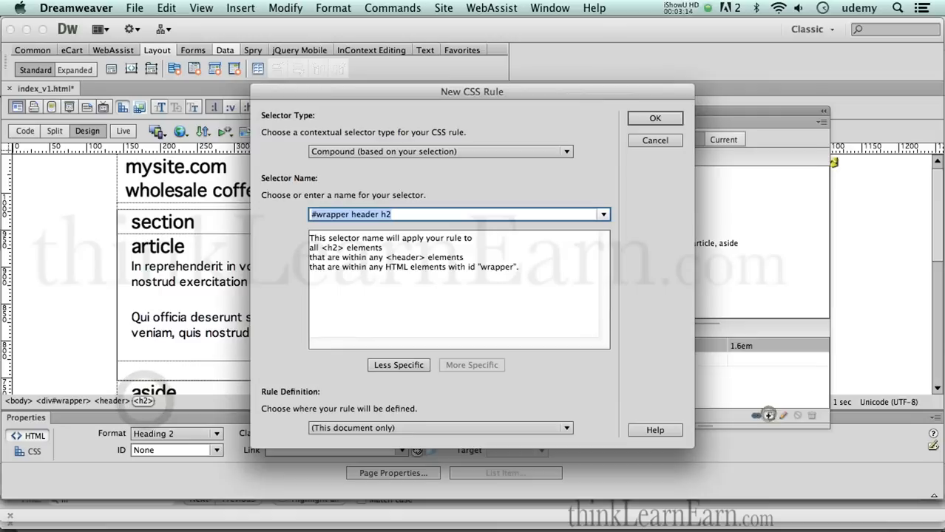
{"action": "left_click", "coordinate": [398, 364]}
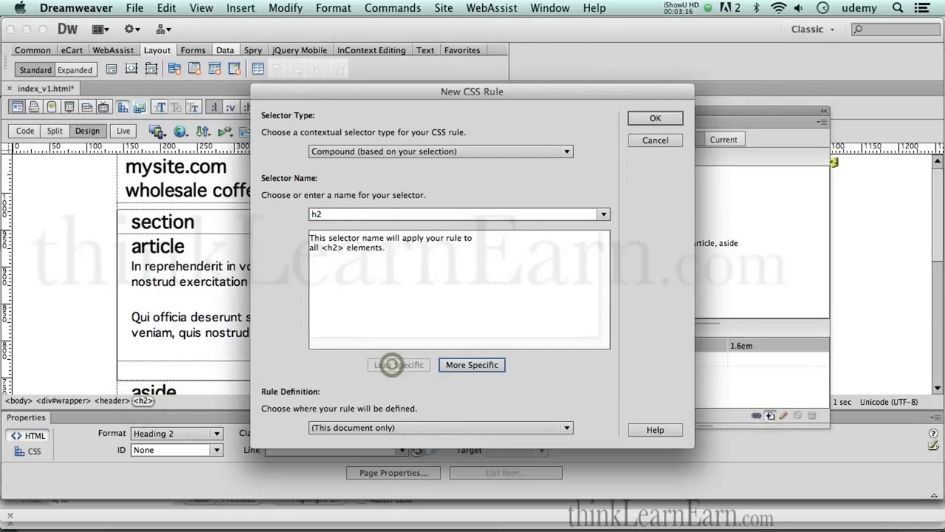
{"action": "left_click", "coordinate": [654, 119]}
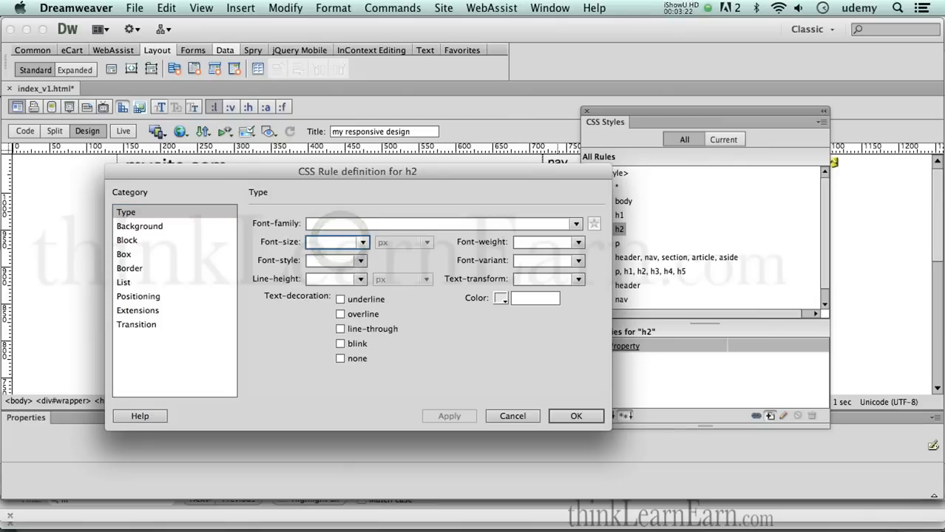
{"action": "type", "text": "1.4"}
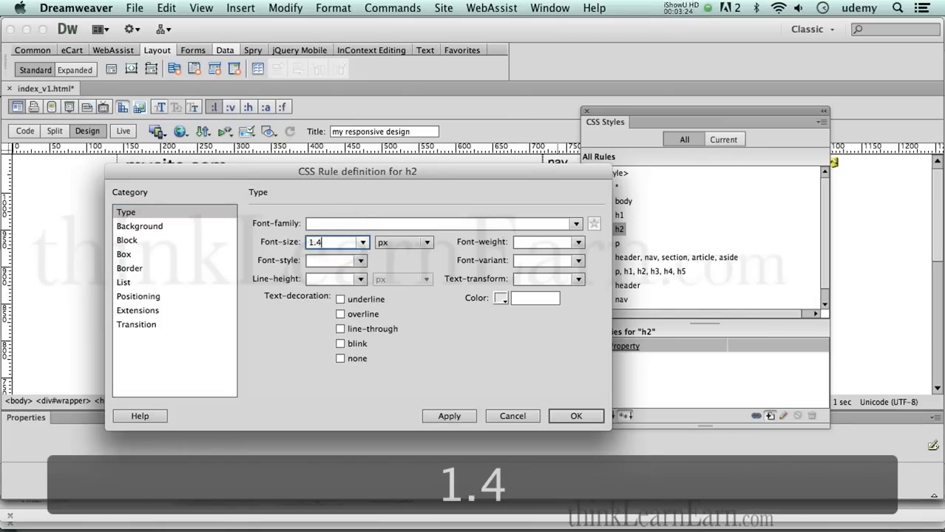
{"action": "left_click", "coordinate": [576, 415]}
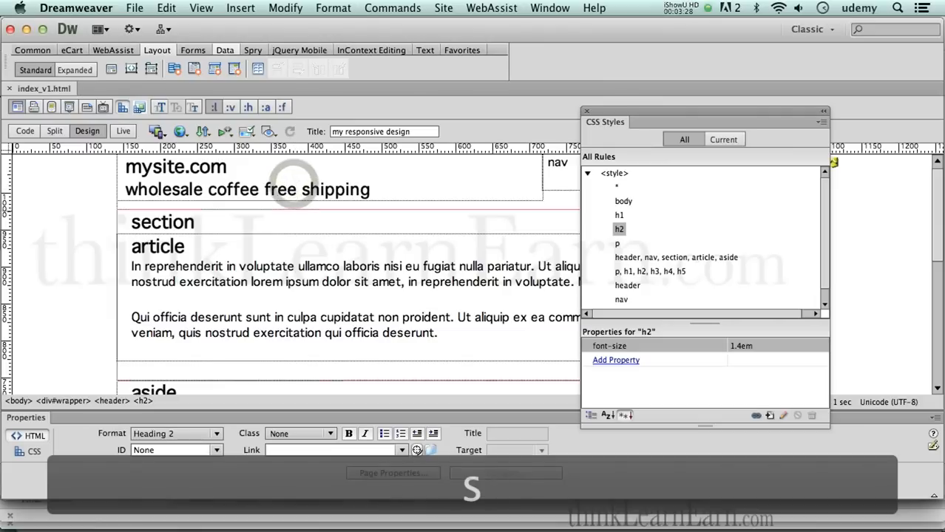
Move the p rule above the heading rules and save the page.
{"action": "left_click", "coordinate": [618, 244]}
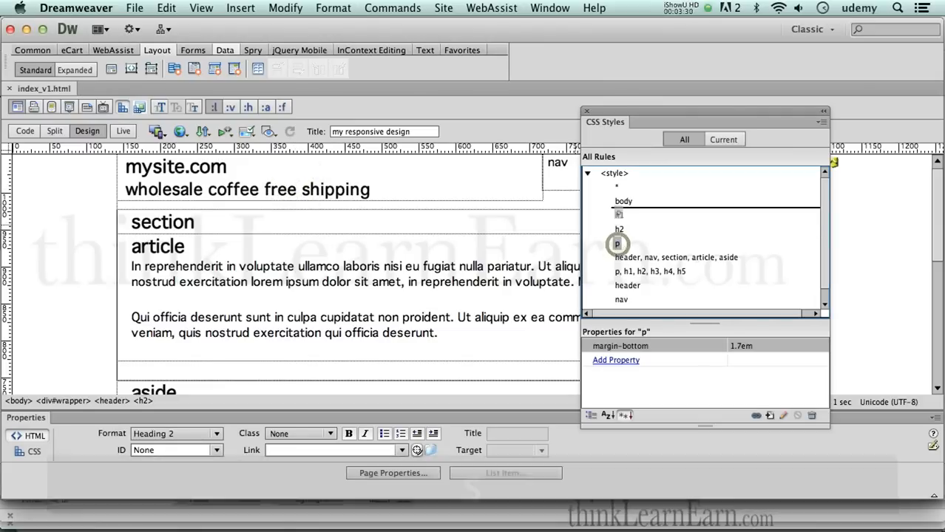
{"action": "key", "text": "cmd+s"}
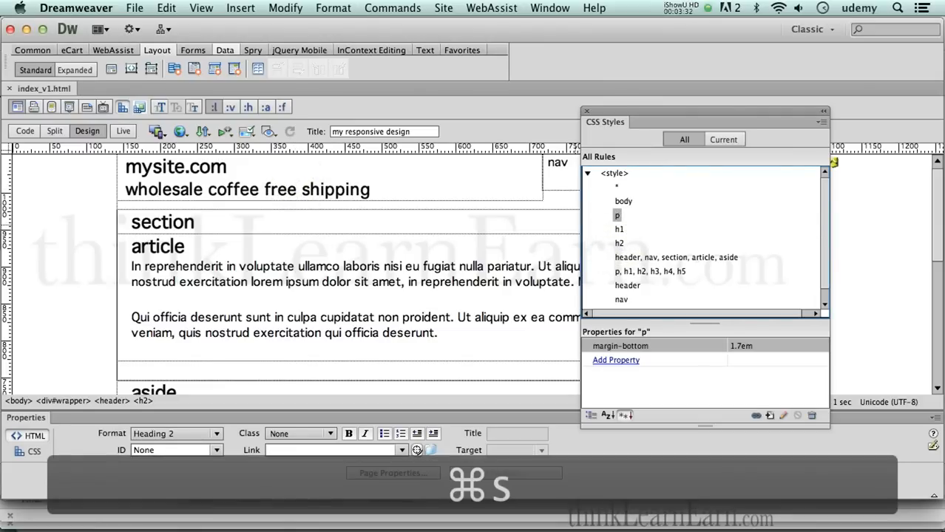
{"action": "key", "text": "cmd+s"}
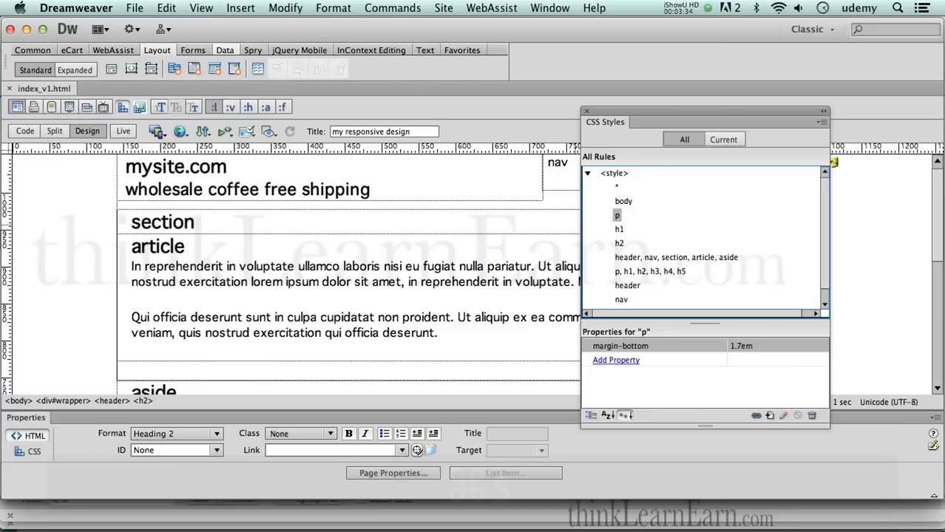
Edit the body rule's Type font size to .75em, apply it and confirm.
{"action": "left_click", "coordinate": [623, 202]}
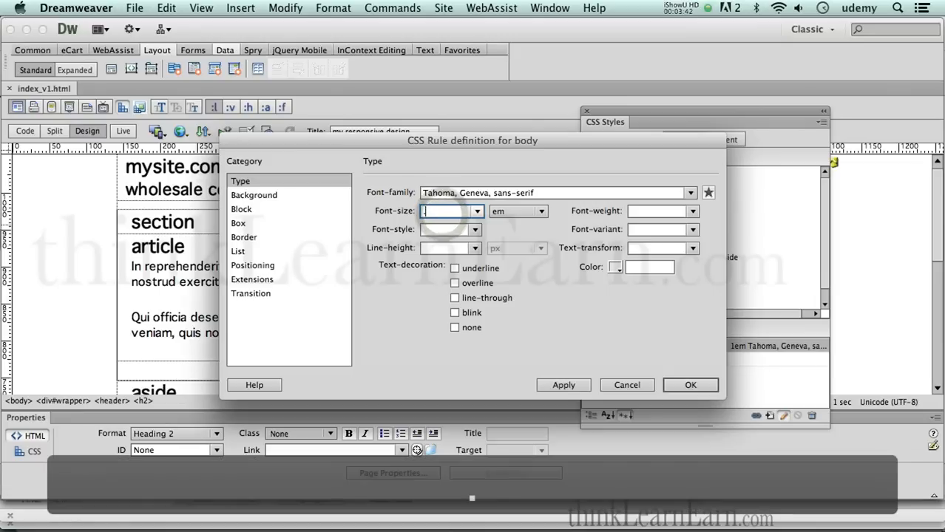
{"action": "type", "text": ".75"}
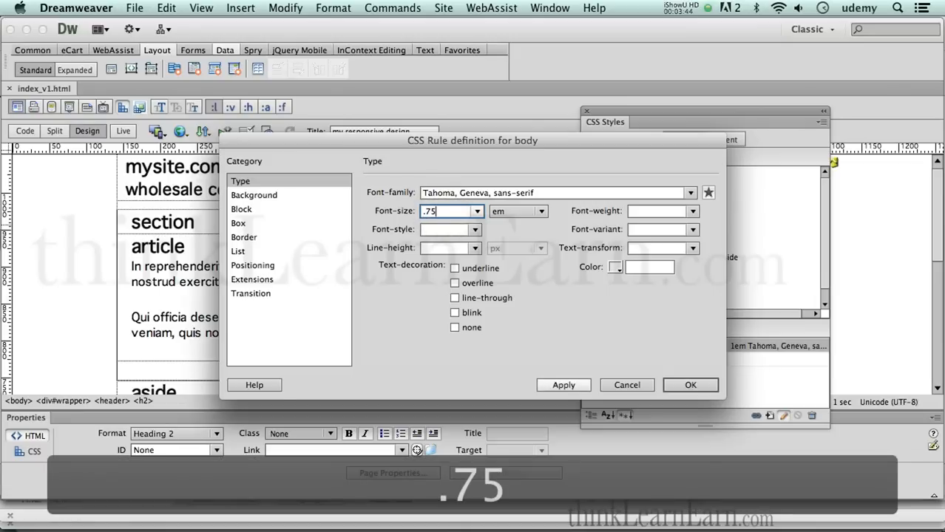
{"action": "left_click", "coordinate": [562, 385]}
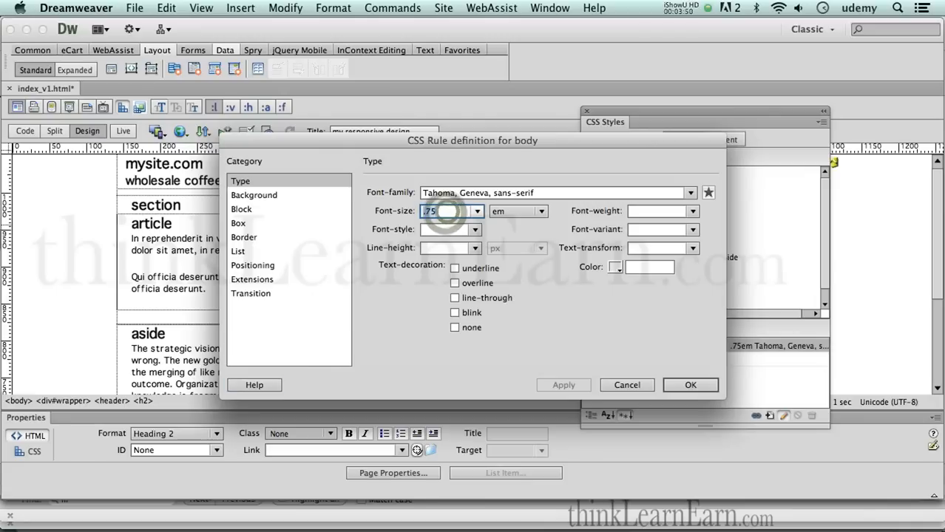
{"action": "left_click", "coordinate": [690, 385]}
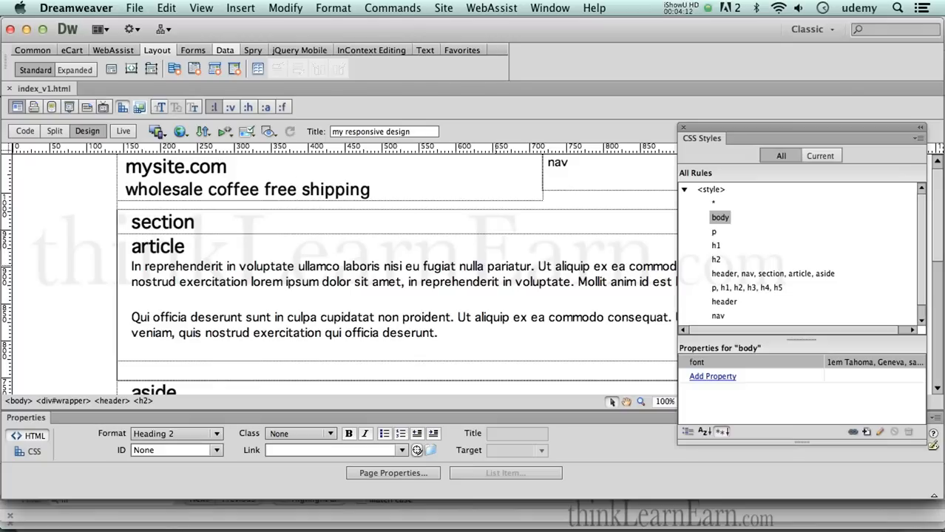
Place the caret in the tagline heading.
{"action": "left_click", "coordinate": [297, 190]}
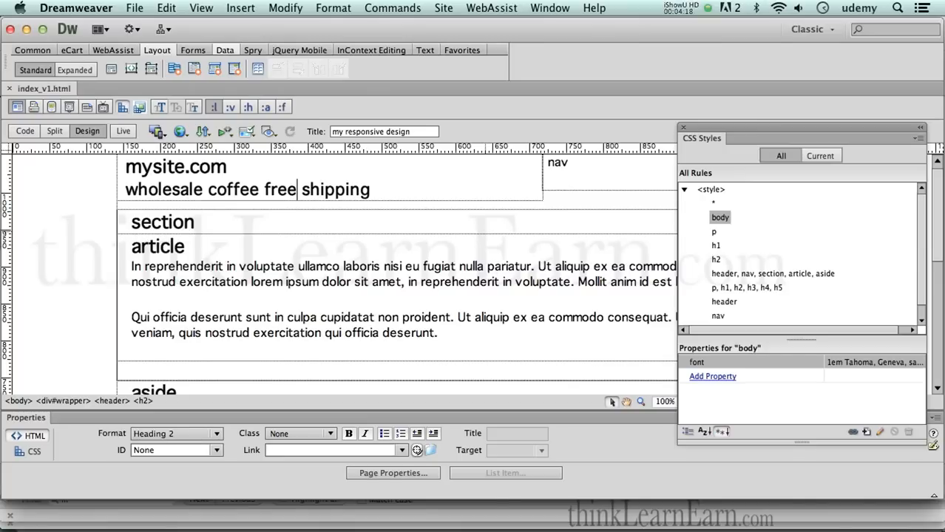
{"action": "mouse_move", "coordinate": [485, 233]}
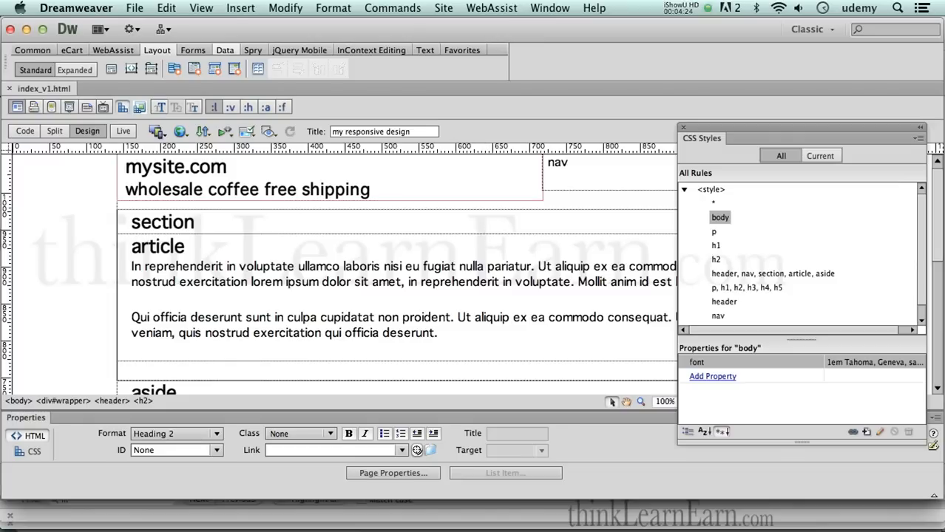
{"action": "mouse_move", "coordinate": [435, 302]}
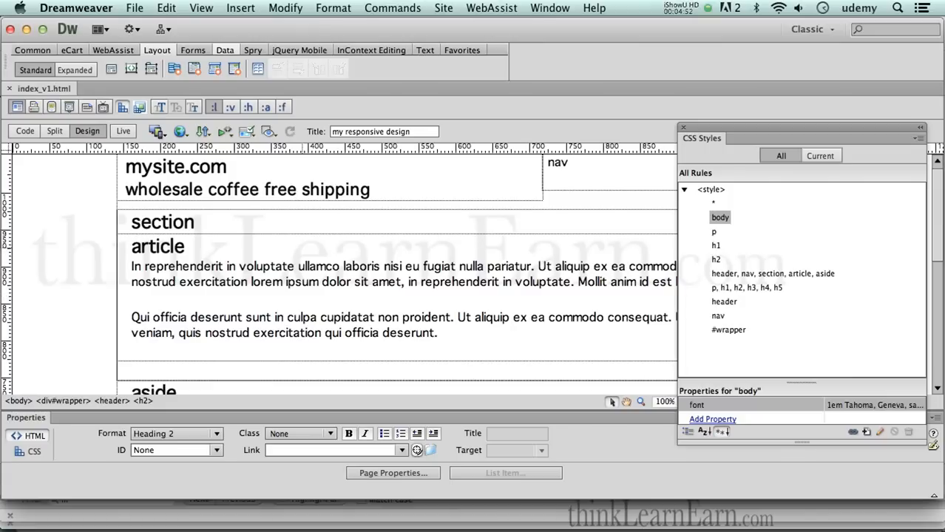
{"action": "left_click", "coordinate": [237, 222]}
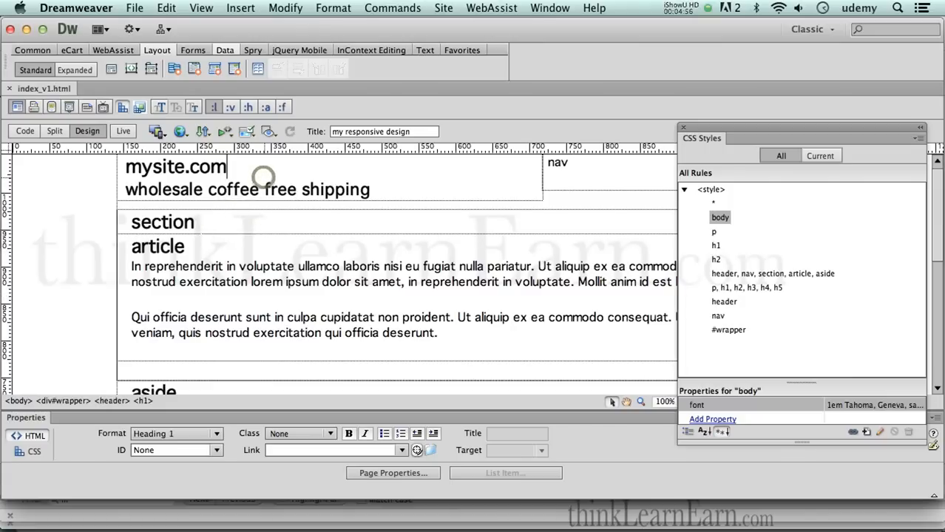
{"action": "left_click", "coordinate": [188, 388]}
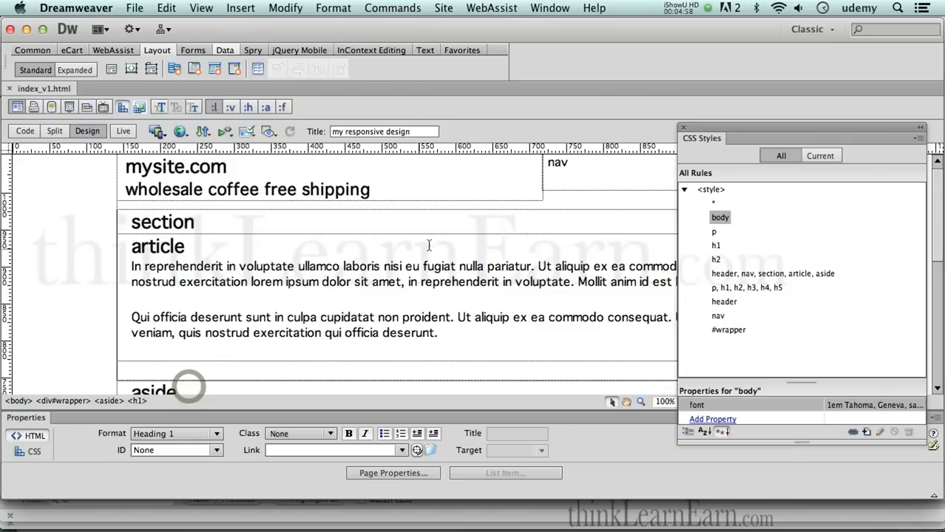
{"action": "left_click", "coordinate": [557, 162]}
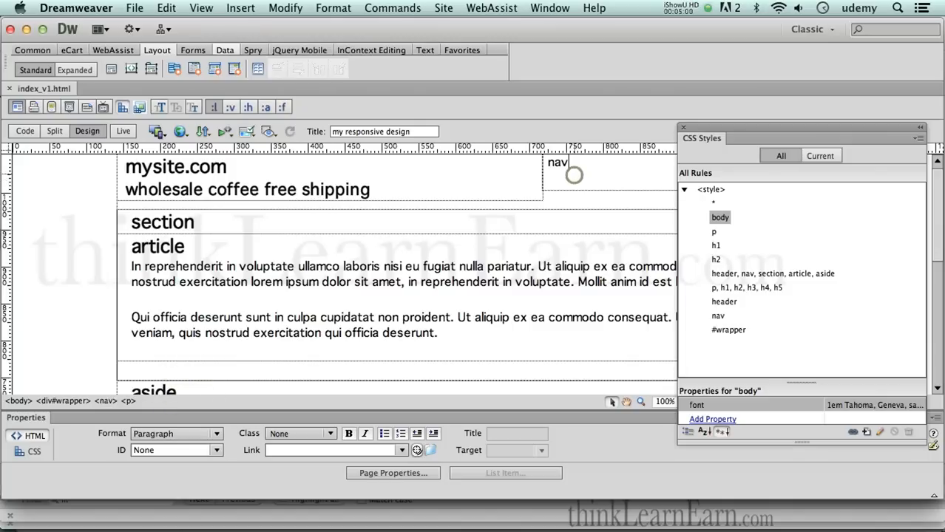
{"action": "left_click", "coordinate": [157, 246]}
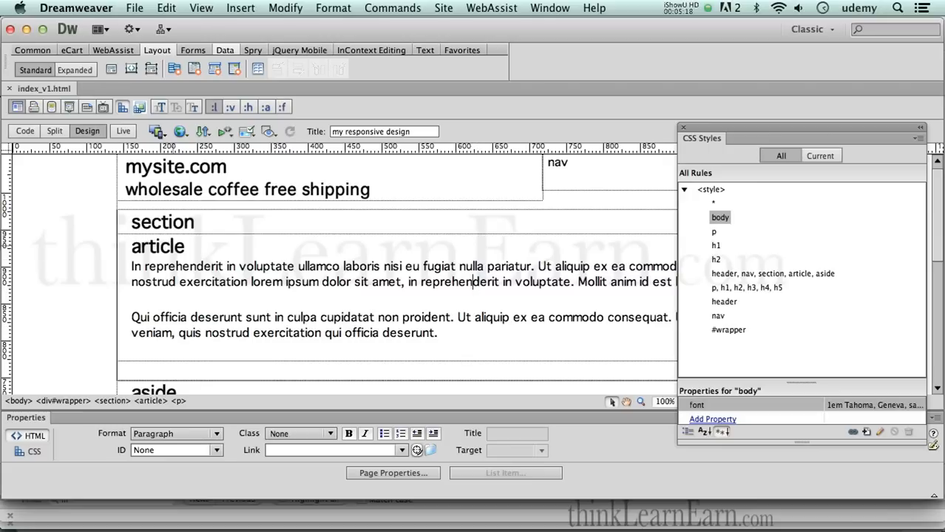
{"action": "double_click", "coordinate": [162, 222]}
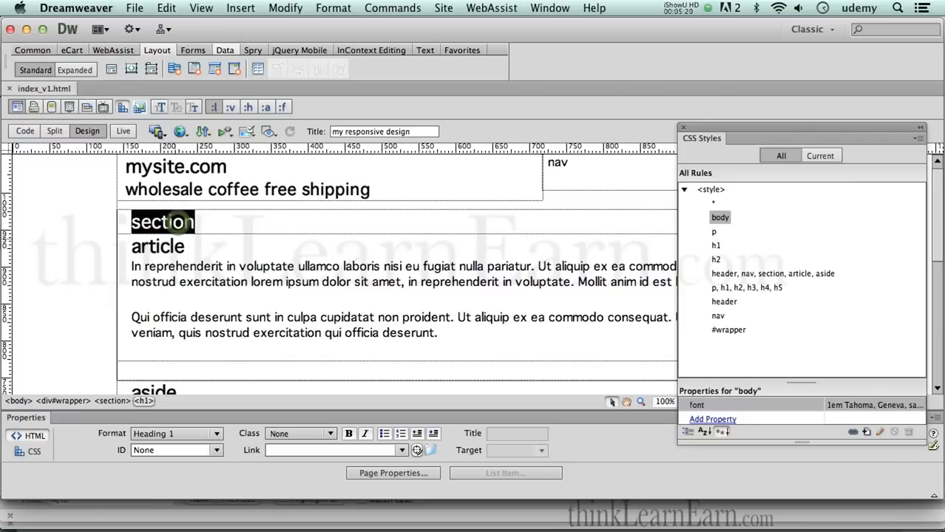
{"action": "key", "text": "cmd+c"}
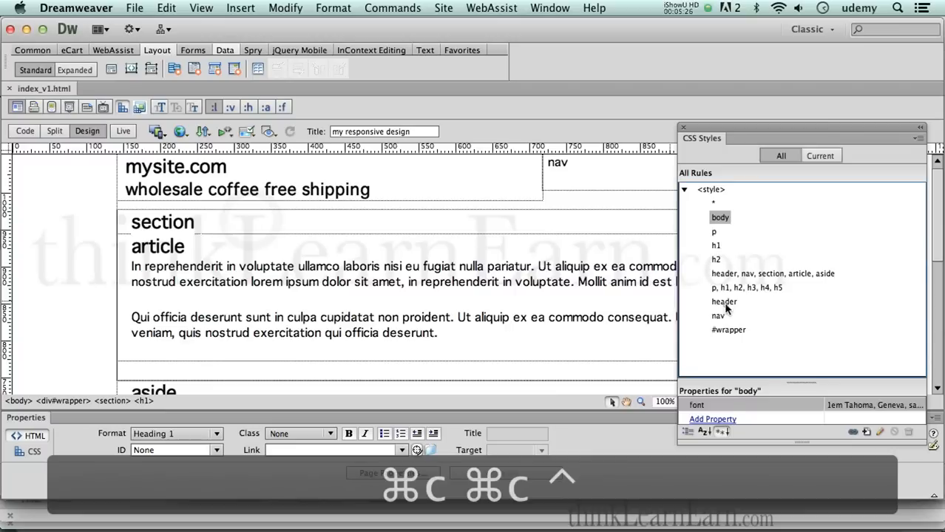
Duplicate the header rule as 'section', then inspect the nav rule and the section rule's 60% width.
{"action": "right_click", "coordinate": [724, 302]}
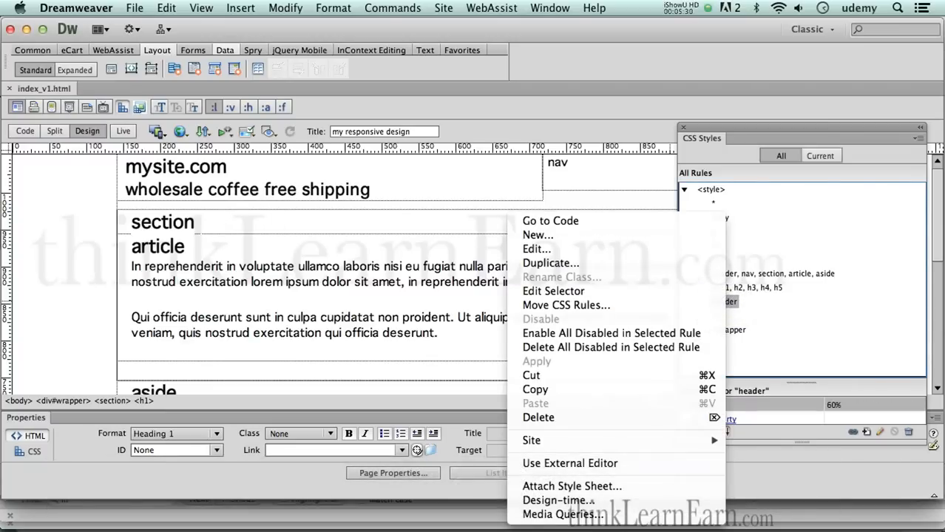
{"action": "left_click", "coordinate": [550, 263]}
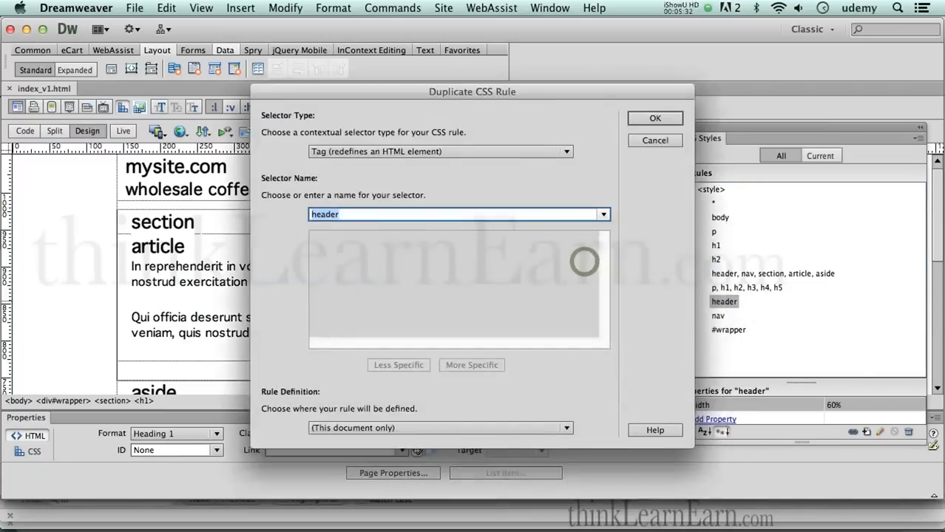
{"action": "key", "text": "cmd+v"}
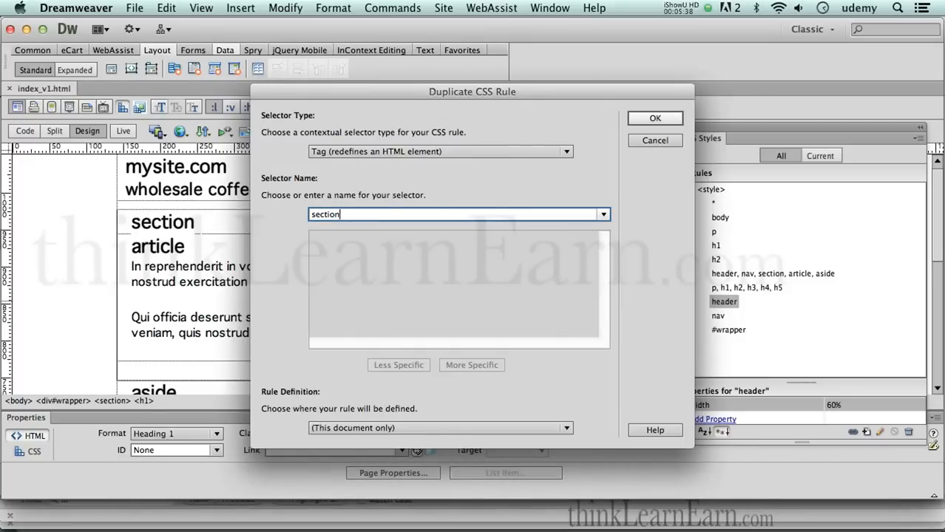
{"action": "left_click", "coordinate": [654, 118]}
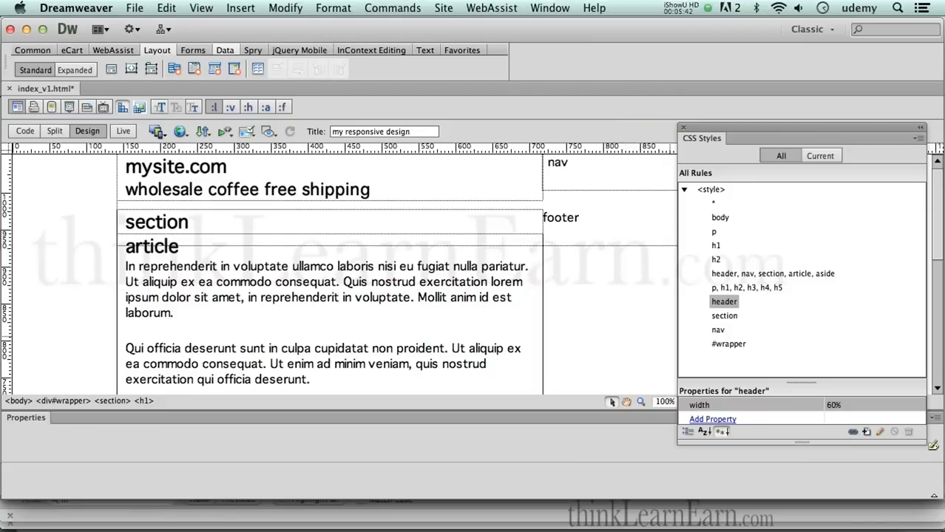
{"action": "left_click", "coordinate": [718, 330]}
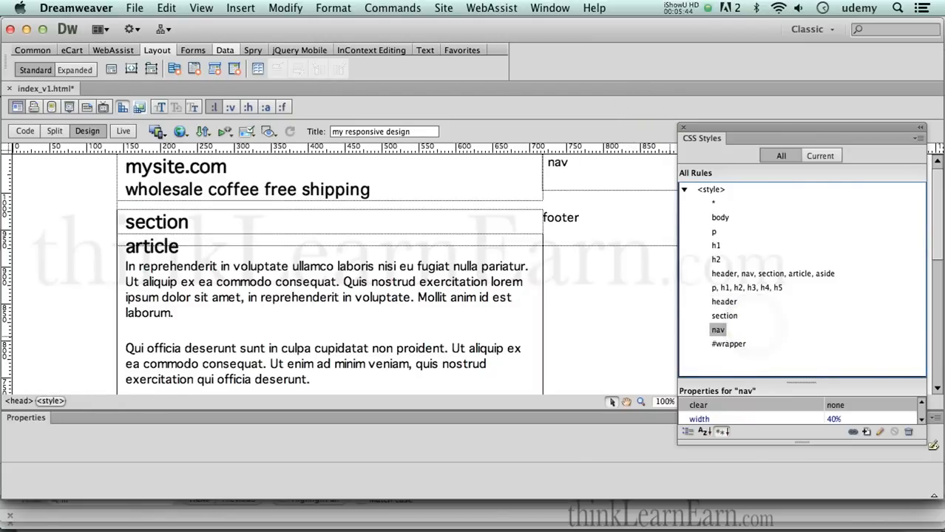
{"action": "left_click", "coordinate": [724, 330]}
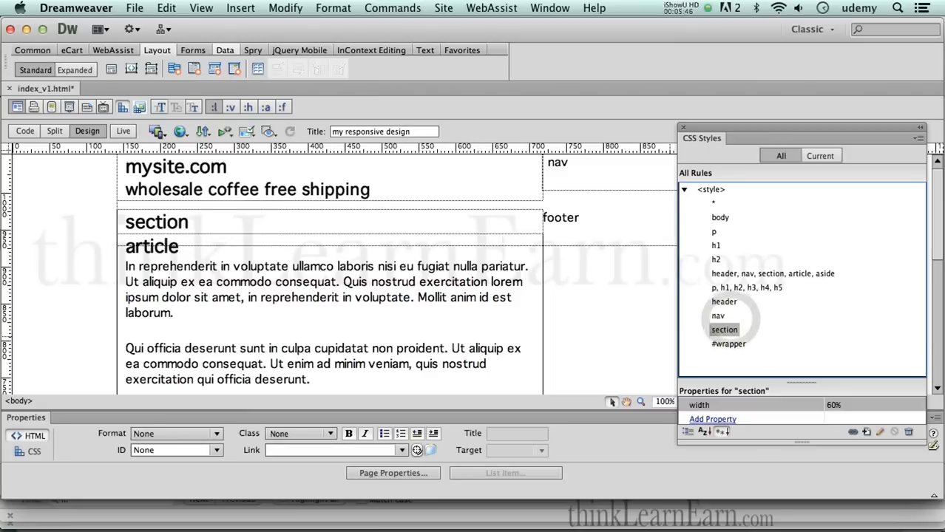
Duplicate the nav rule as a new 'aside' rule to form the right-hand column.
{"action": "scroll", "scroll_direction": "down", "scroll_amount": 3}
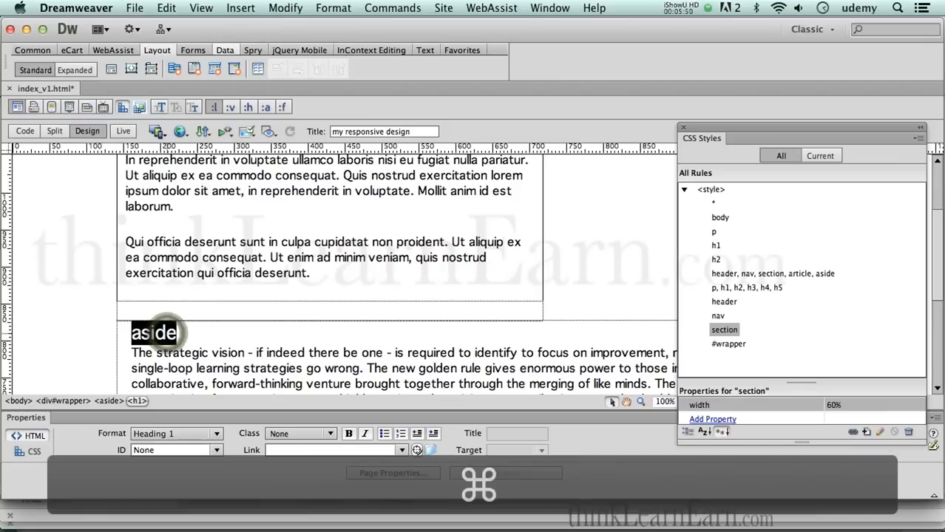
{"action": "left_click", "coordinate": [718, 316]}
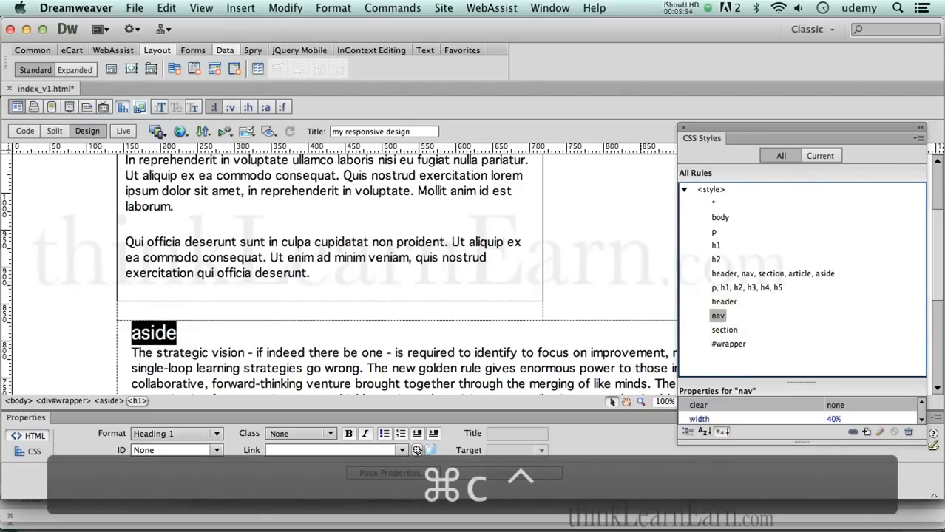
{"action": "right_click", "coordinate": [717, 316]}
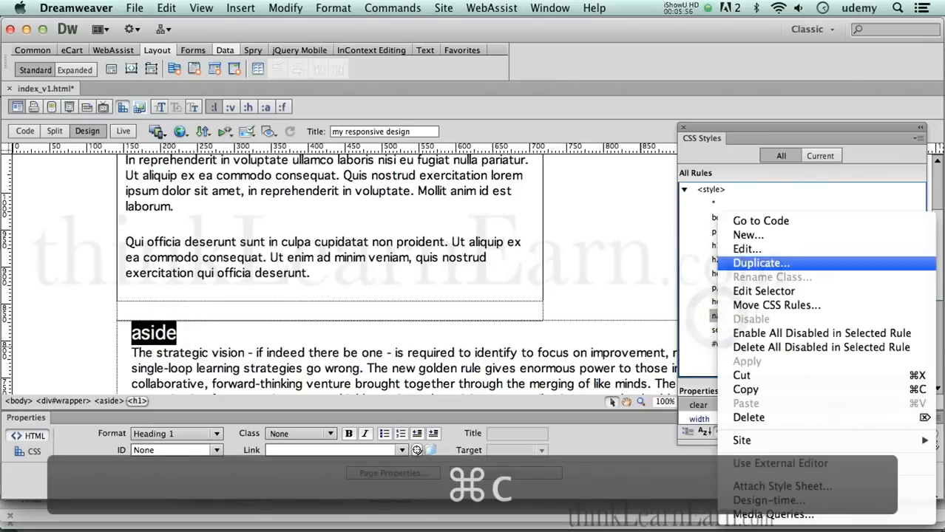
{"action": "left_click", "coordinate": [760, 263]}
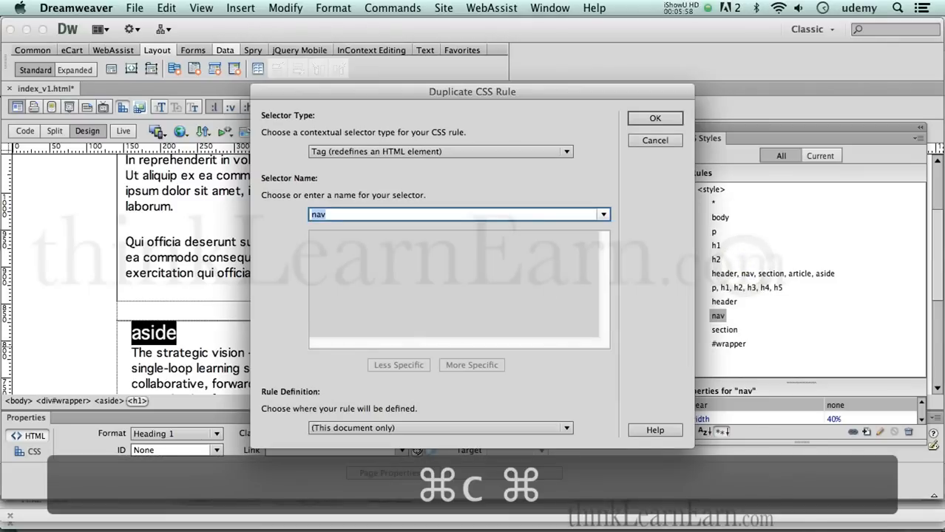
{"action": "left_click", "coordinate": [654, 118]}
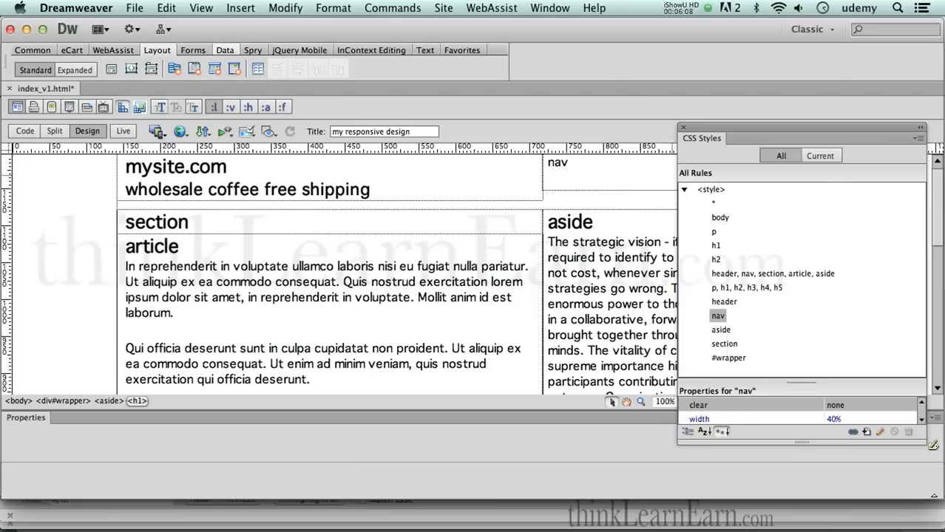
Save index_v1.html, then scroll the page to check the section and aside columns.
{"action": "left_click", "coordinate": [724, 330]}
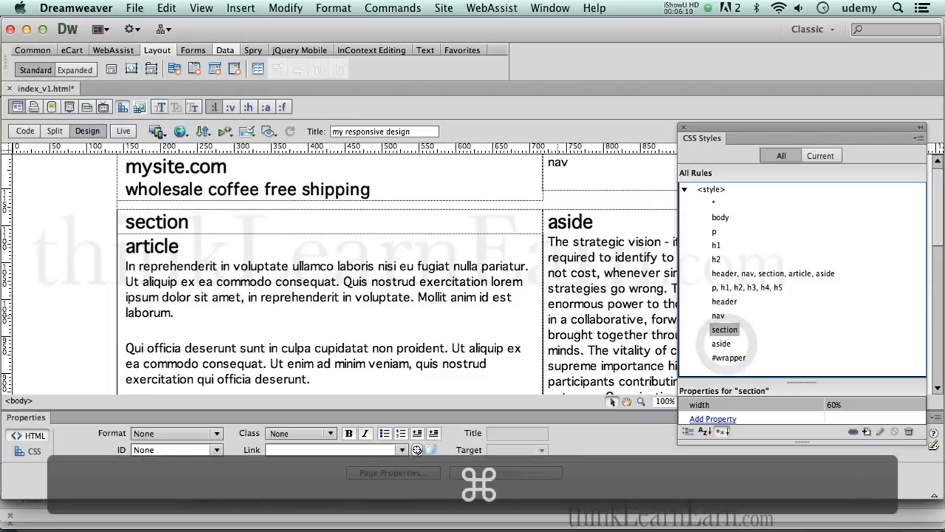
{"action": "key", "text": "cmd+s"}
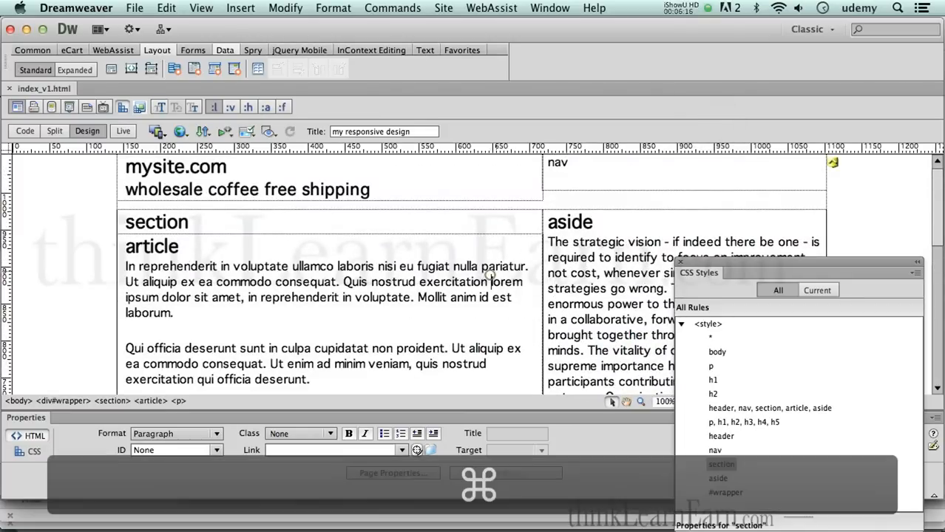
{"action": "key", "text": "cmd+s"}
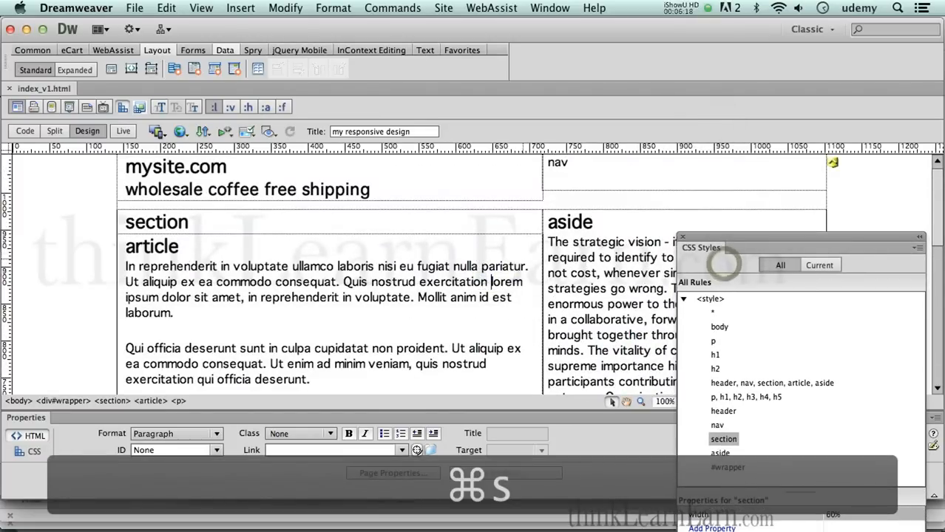
{"action": "key", "text": "cmd+s"}
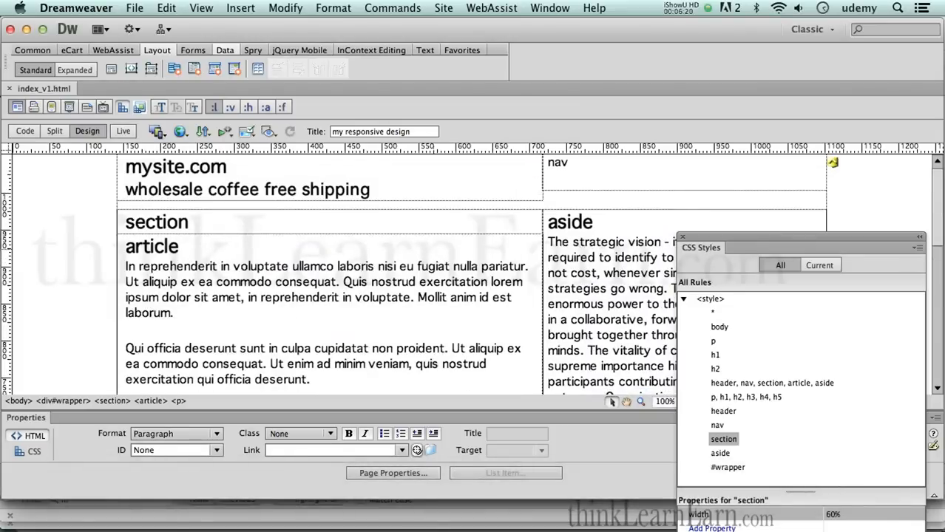
{"action": "left_click", "coordinate": [357, 189]}
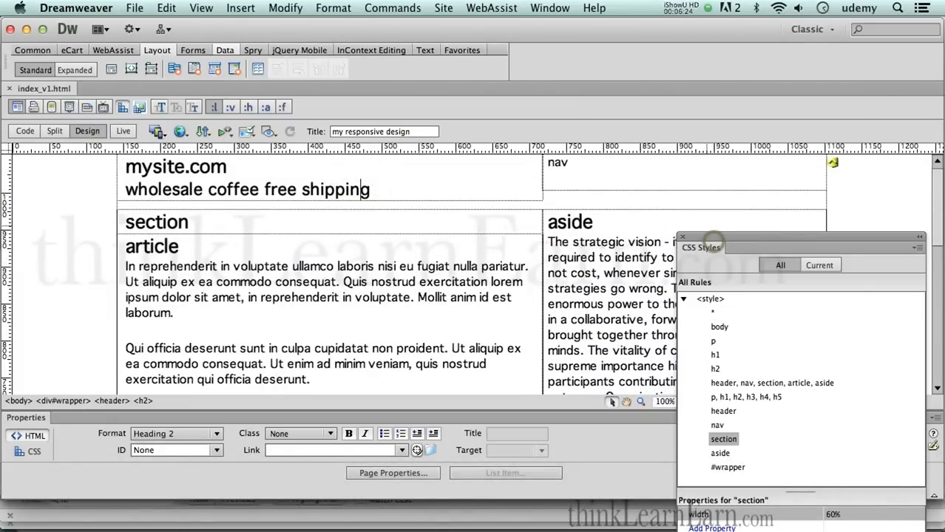
{"action": "scroll", "scroll_direction": "down", "scroll_amount": 3}
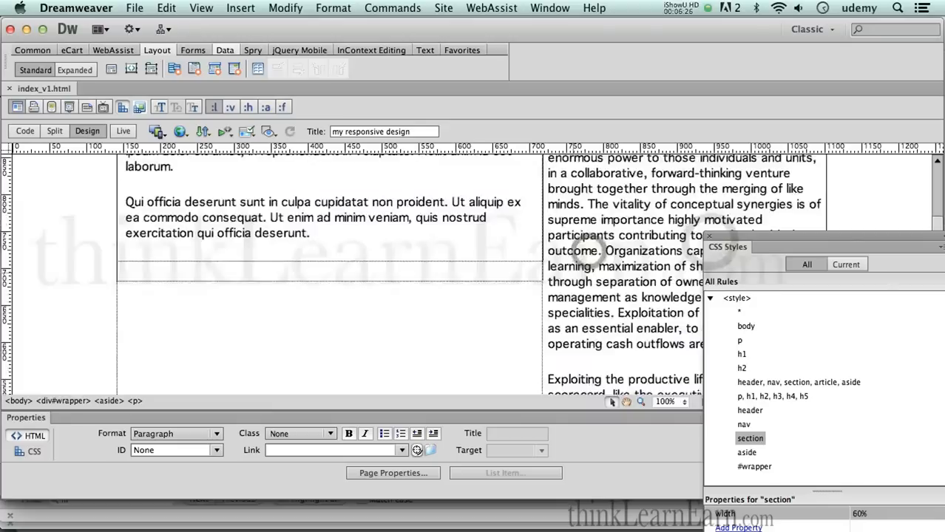
{"action": "scroll", "scroll_direction": "up", "scroll_amount": 3}
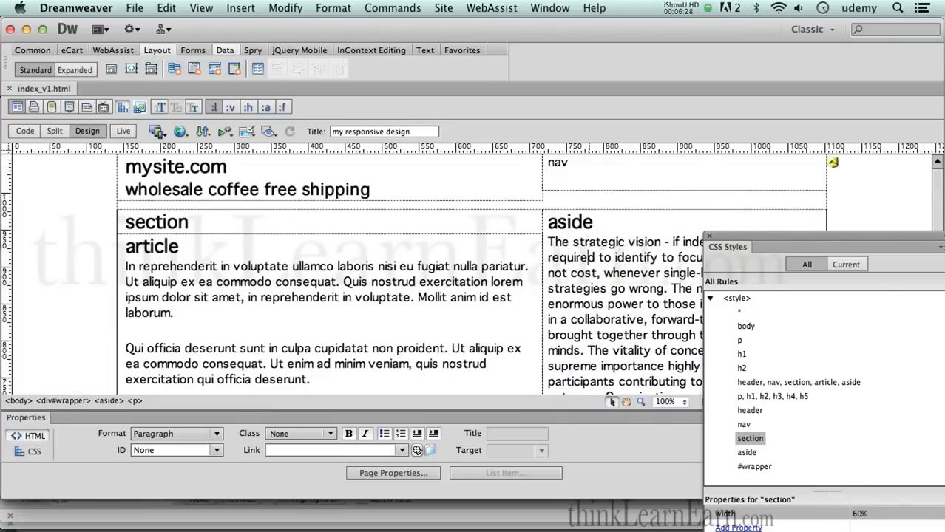